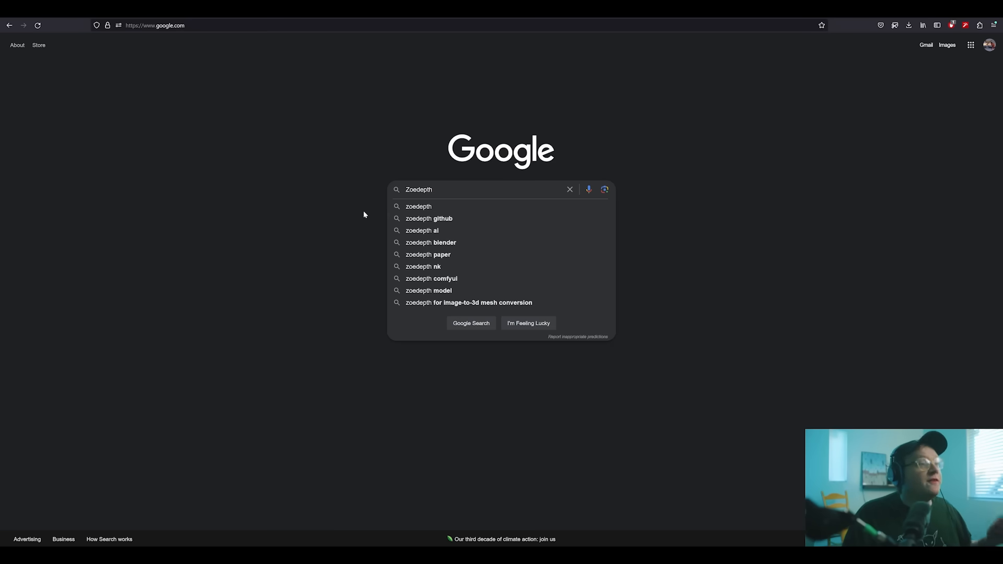
mouse_move(450, 206)
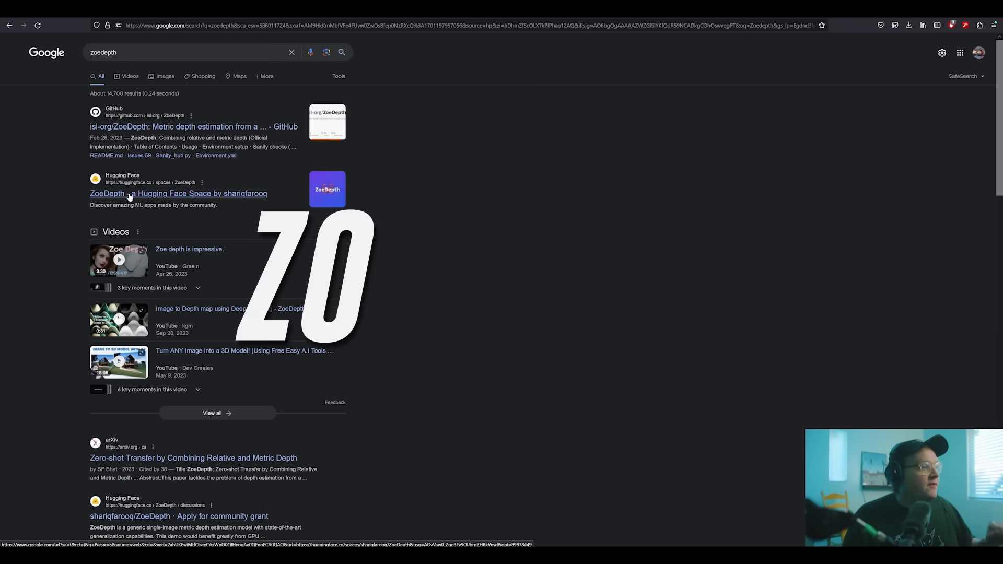
Open the ZoeDepth Hugging Face Space by shariqfarooq from the search results
click(178, 194)
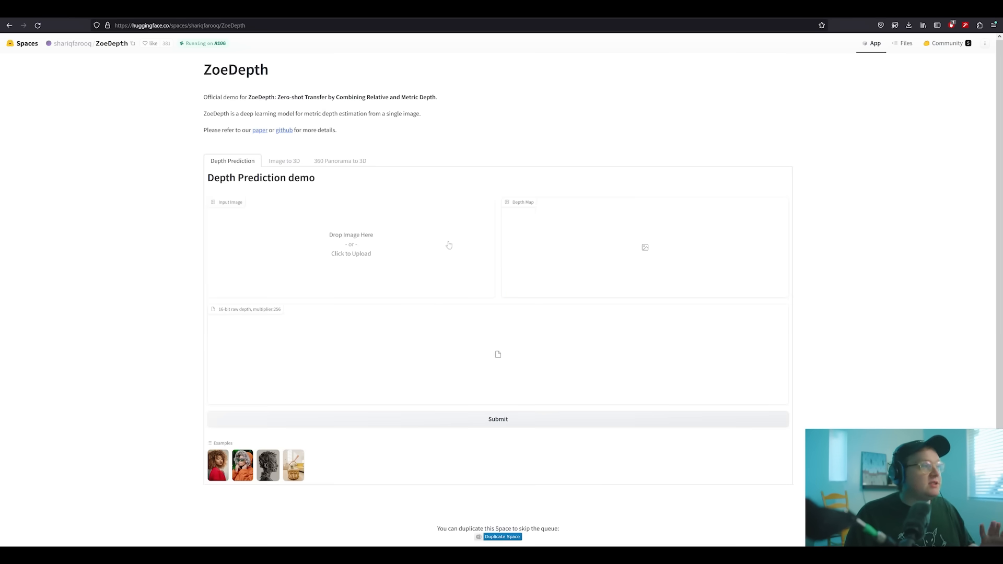
mouse_move(404, 253)
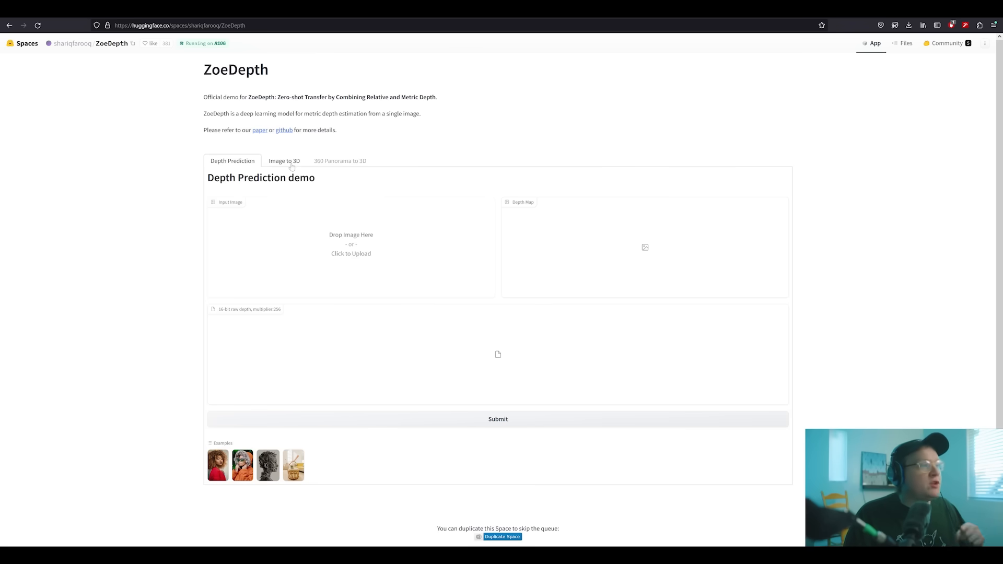
Switch to the Image to 3D mesh demo and keep occlusion edges for the temple image
click(284, 161)
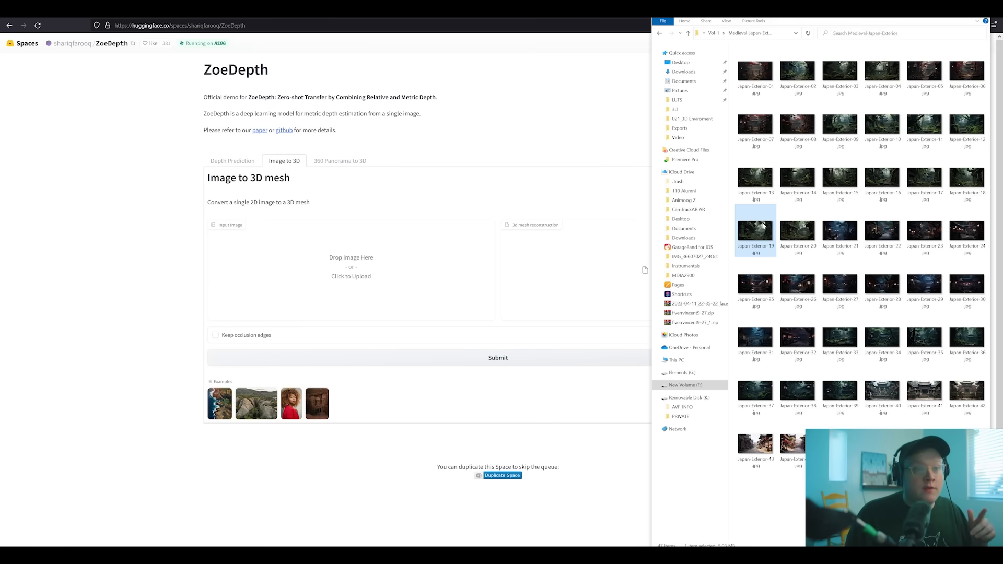
mouse_move(754, 228)
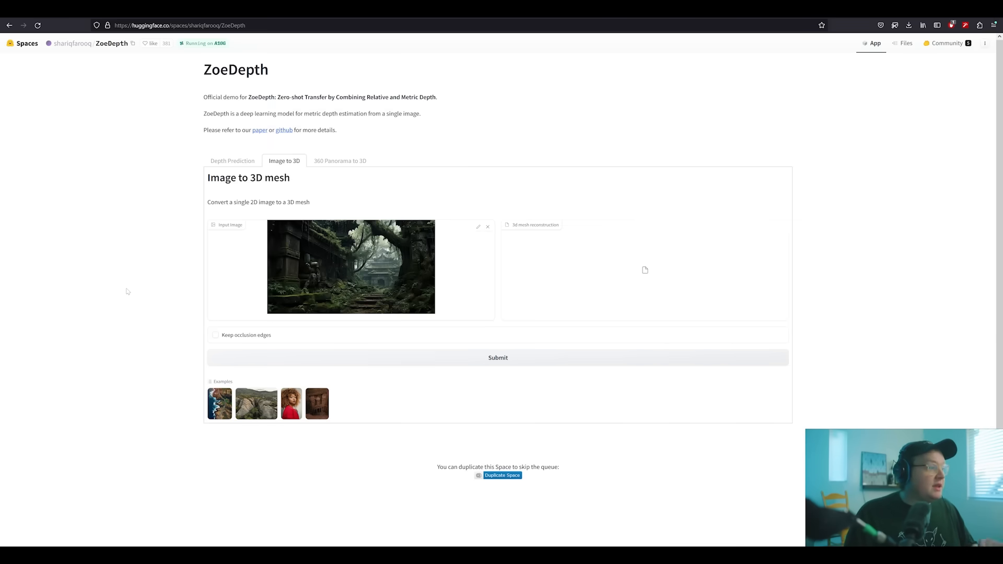
mouse_move(415, 281)
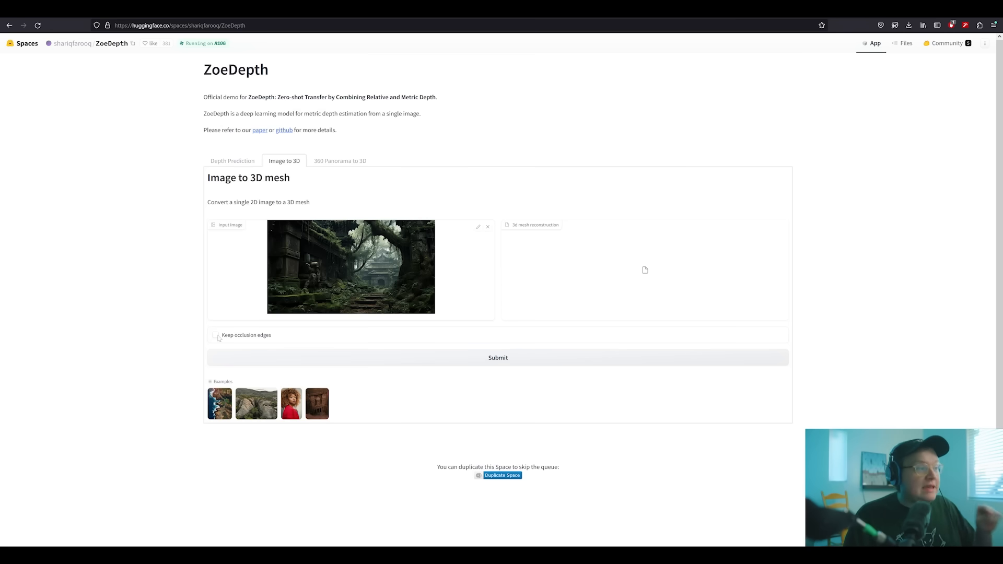
click(215, 335)
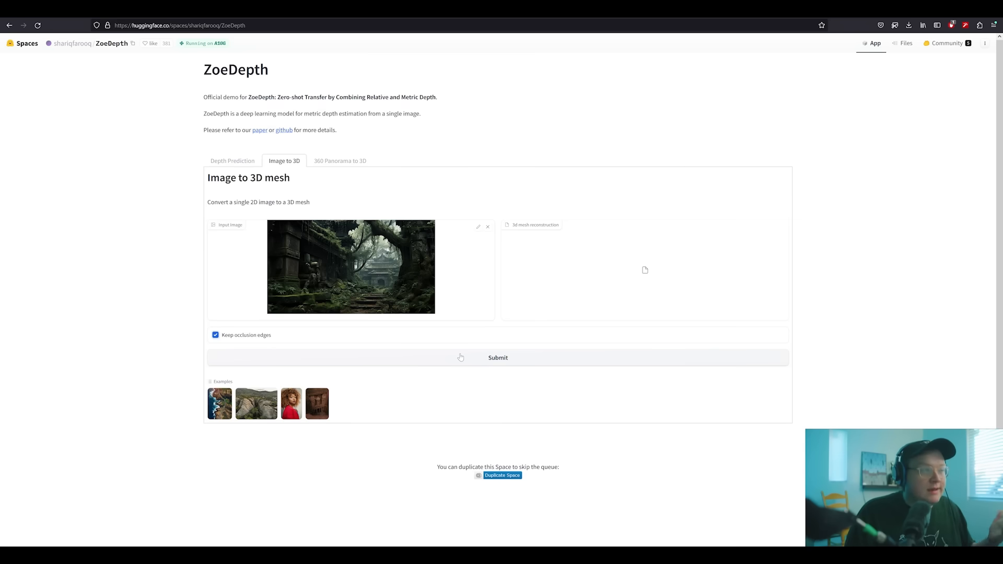
Submit the temple image for mesh reconstruction and download the resulting .glb file
click(497, 358)
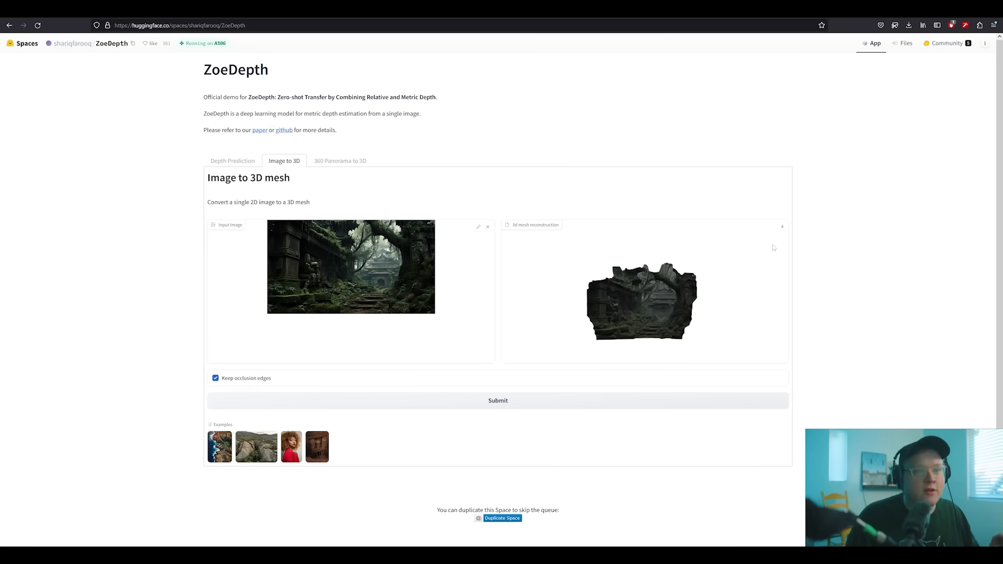
mouse_move(782, 230)
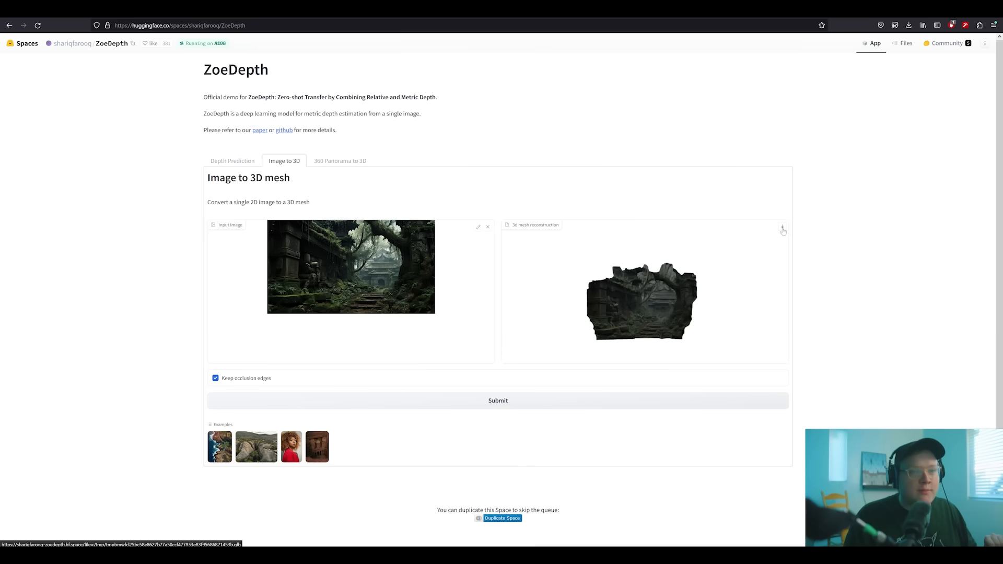
click(782, 226)
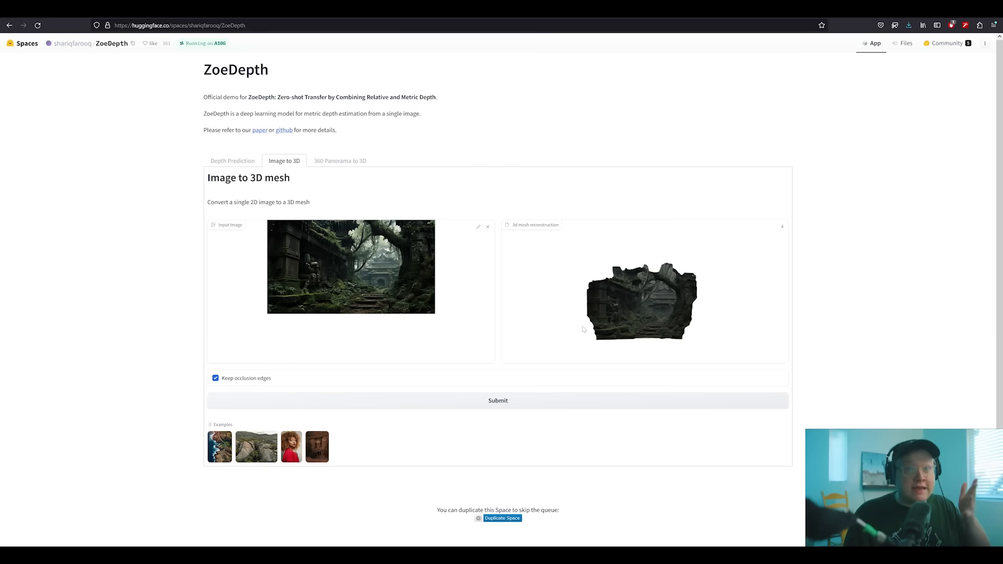
mouse_move(678, 323)
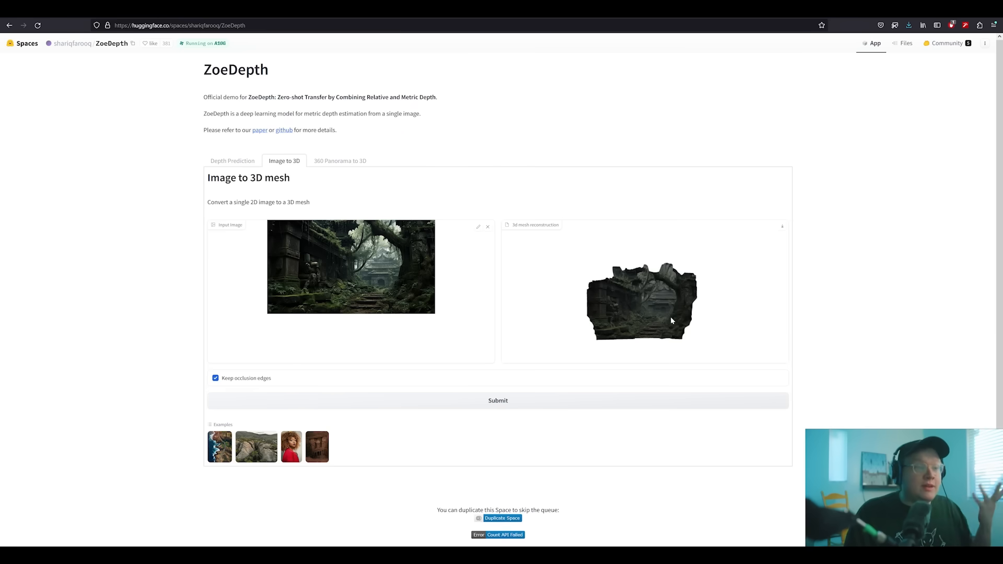
mouse_move(642, 321)
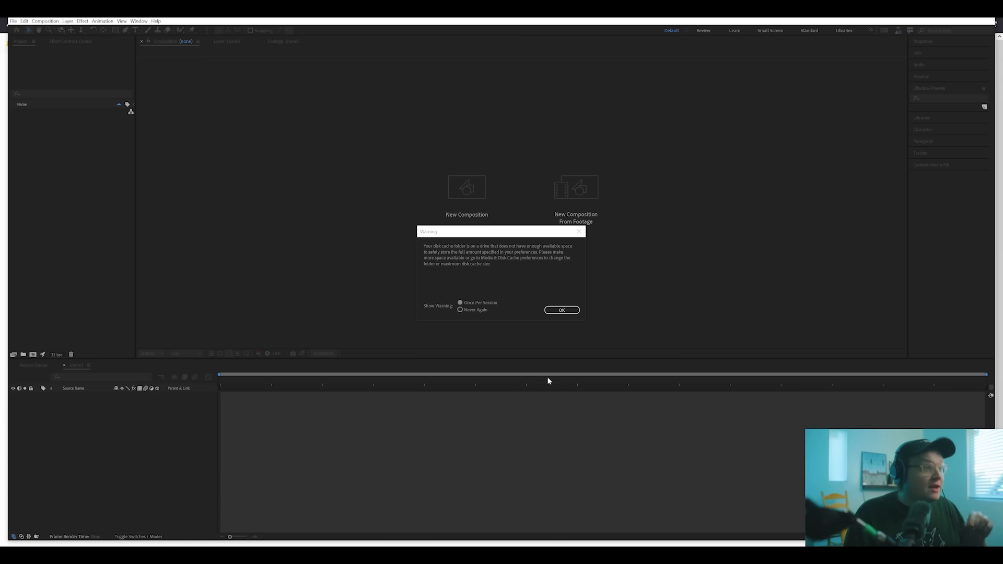
Dismiss the disk cache warning and browse Creative Cloud Desktop's Beta apps page
click(562, 310)
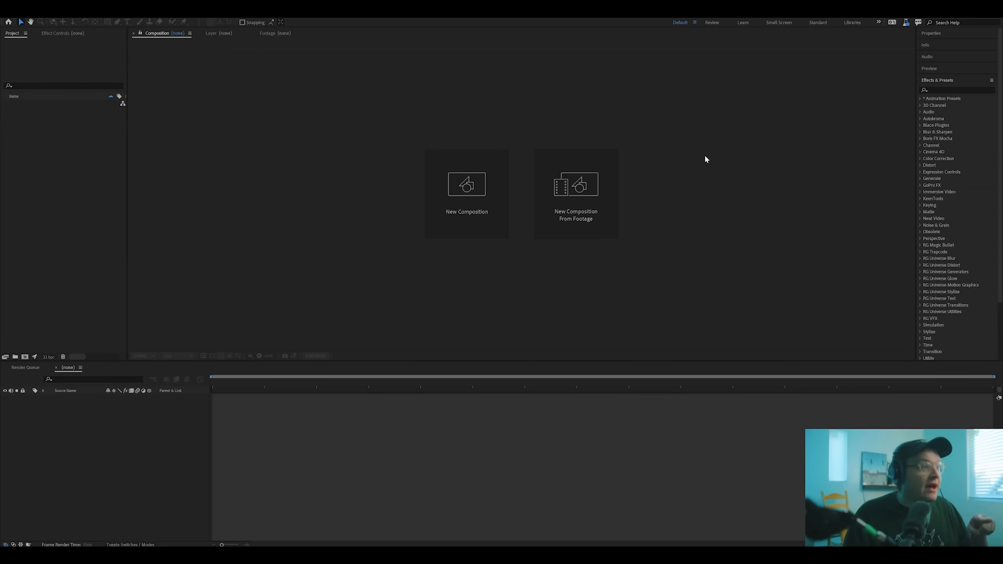
mouse_move(595, 418)
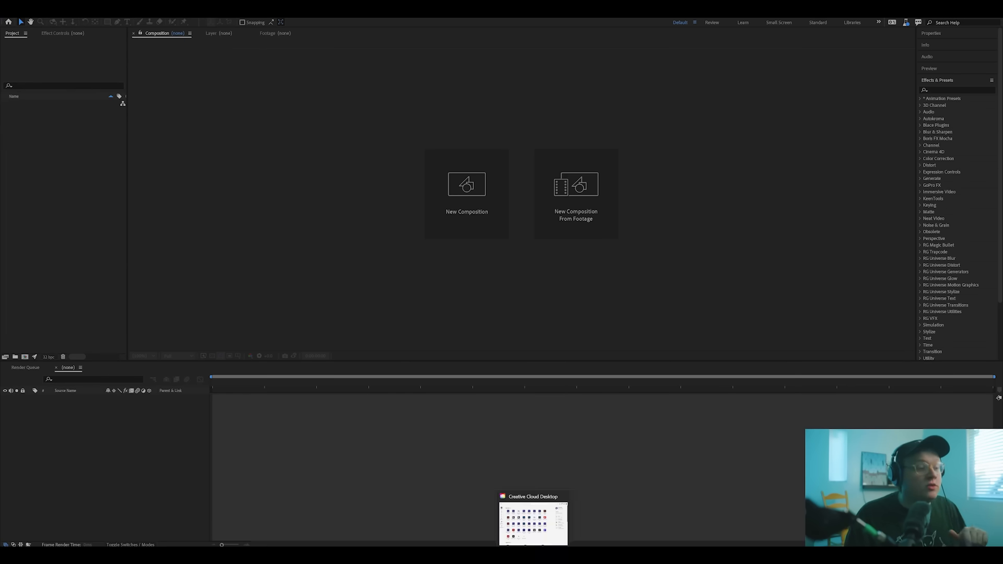
click(532, 518)
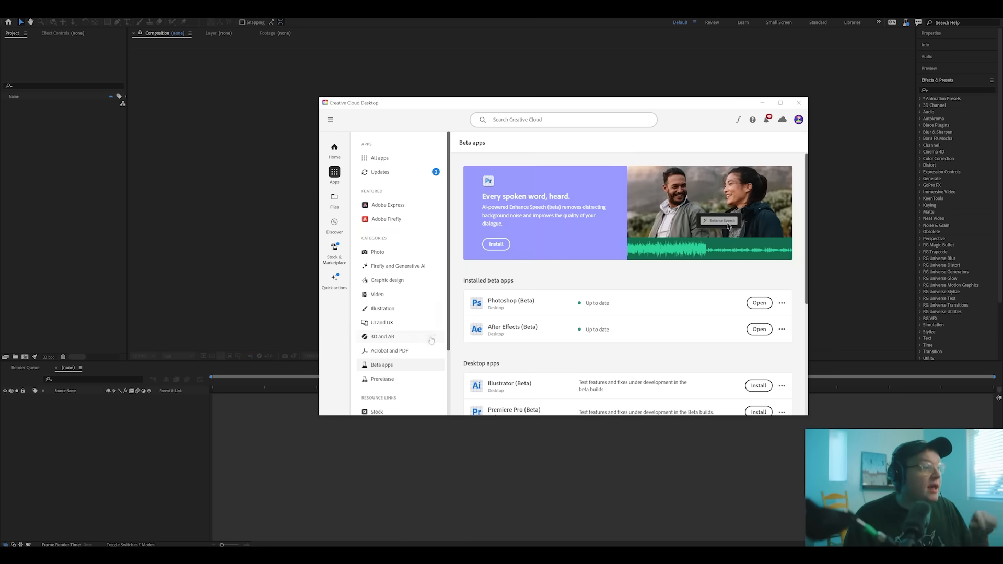
scroll(down, 3)
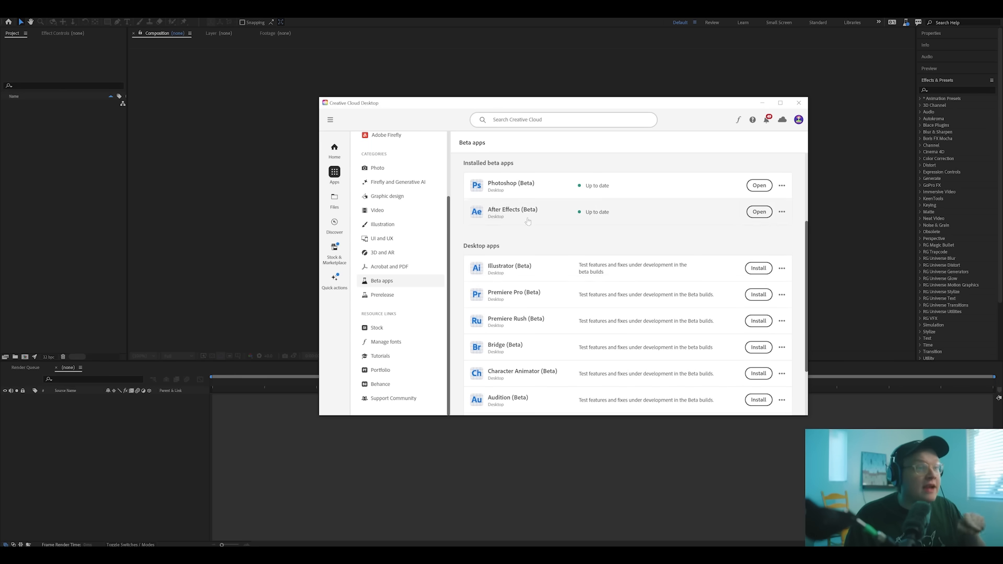
scroll(down, 3)
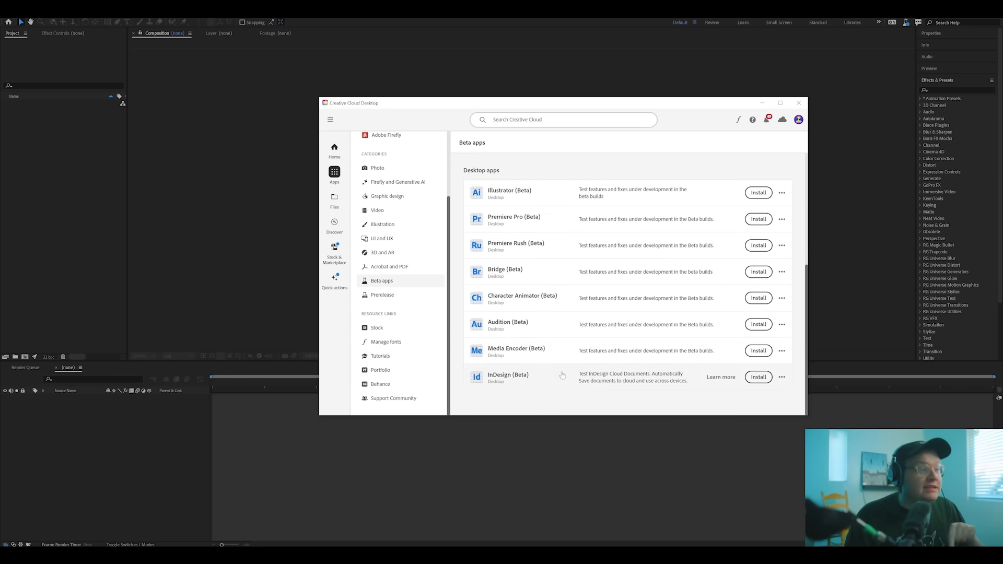
mouse_move(742, 88)
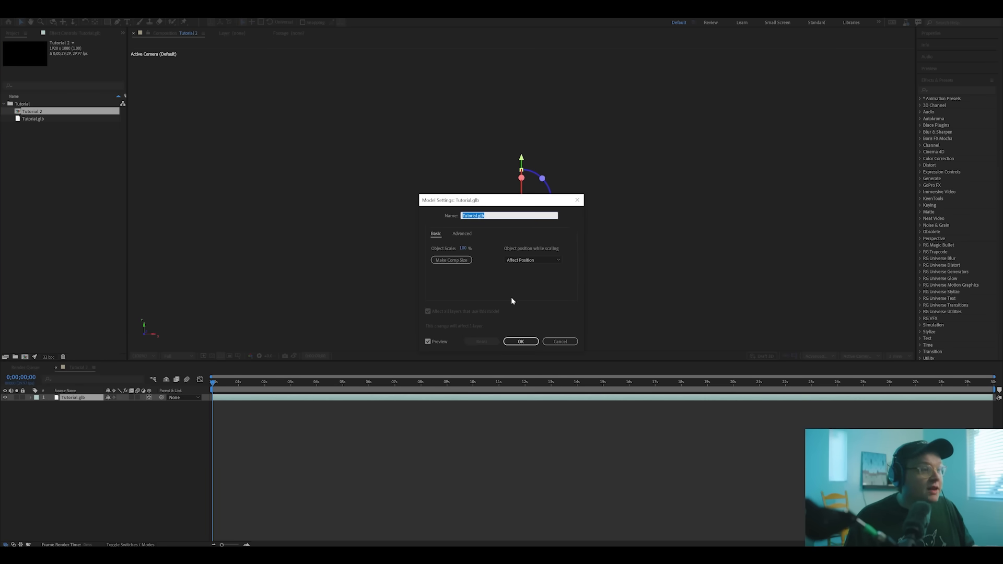
Confirm the Model Settings so Tutorial.glb becomes a 3D model layer
click(520, 341)
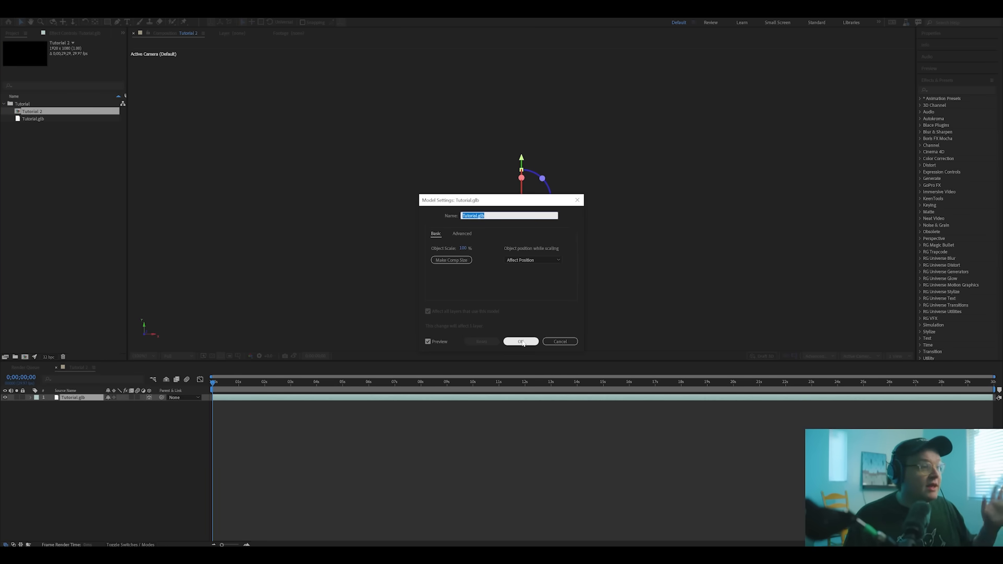
click(521, 341)
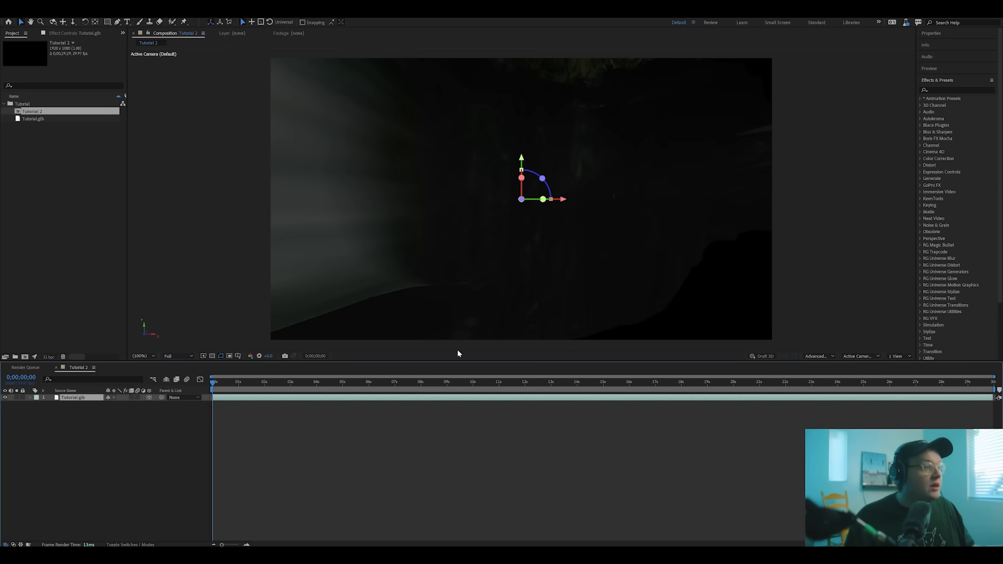
mouse_move(537, 154)
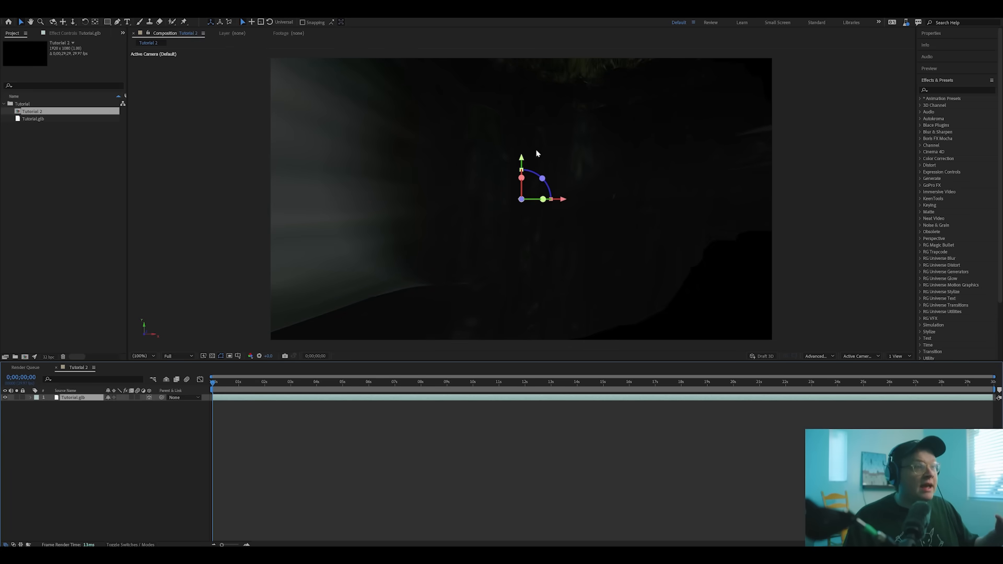
mouse_move(90, 374)
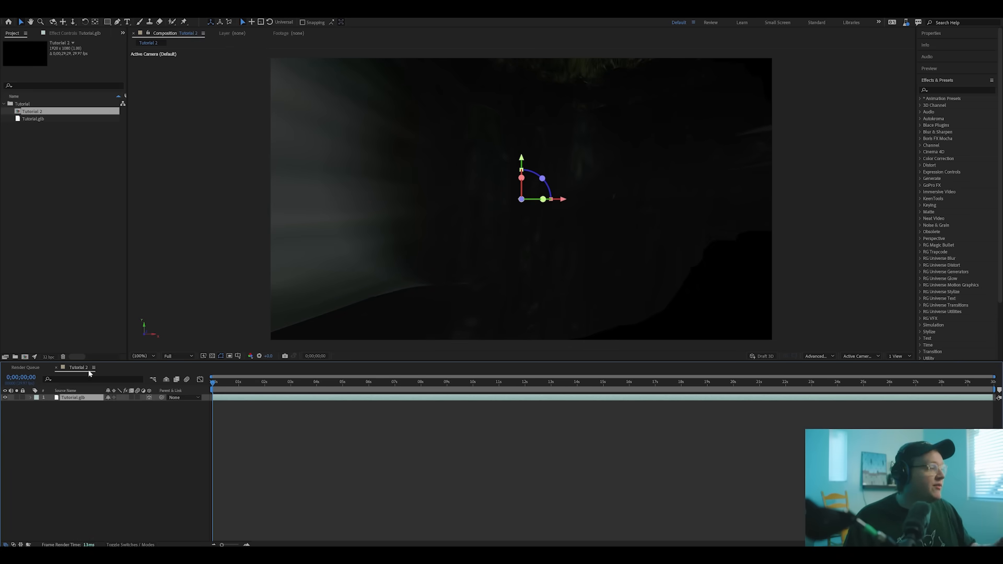
right_click(90, 374)
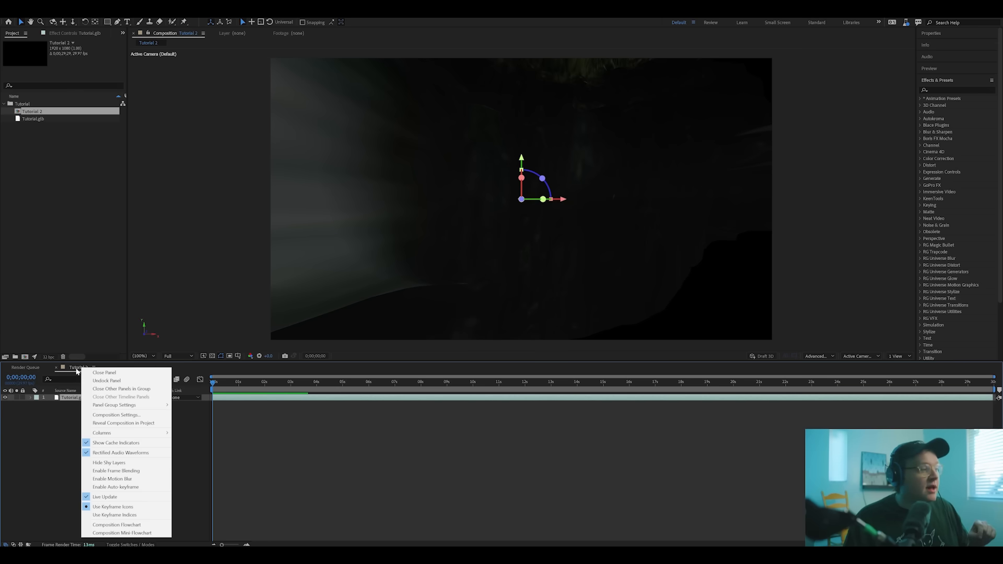
mouse_move(115, 415)
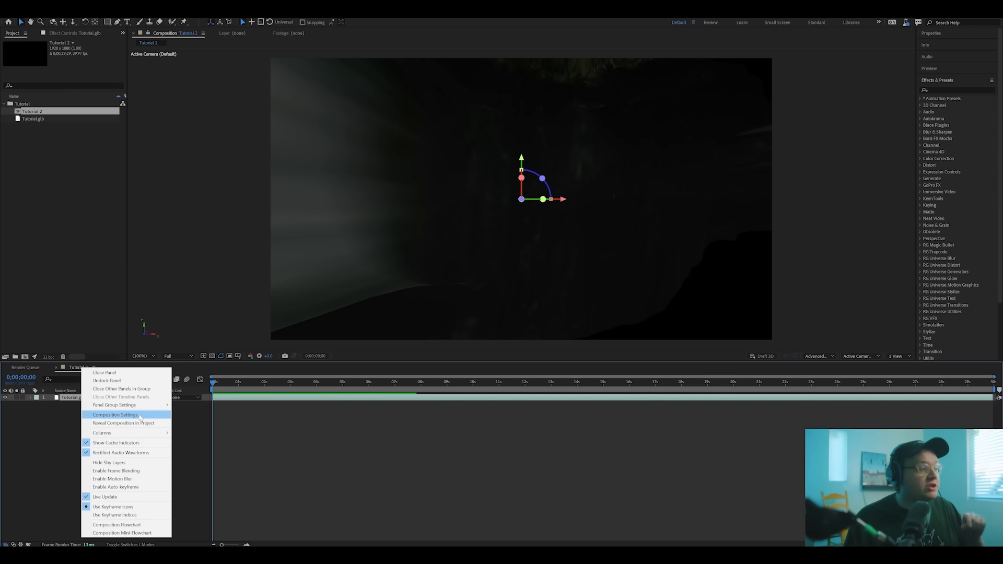
click(115, 415)
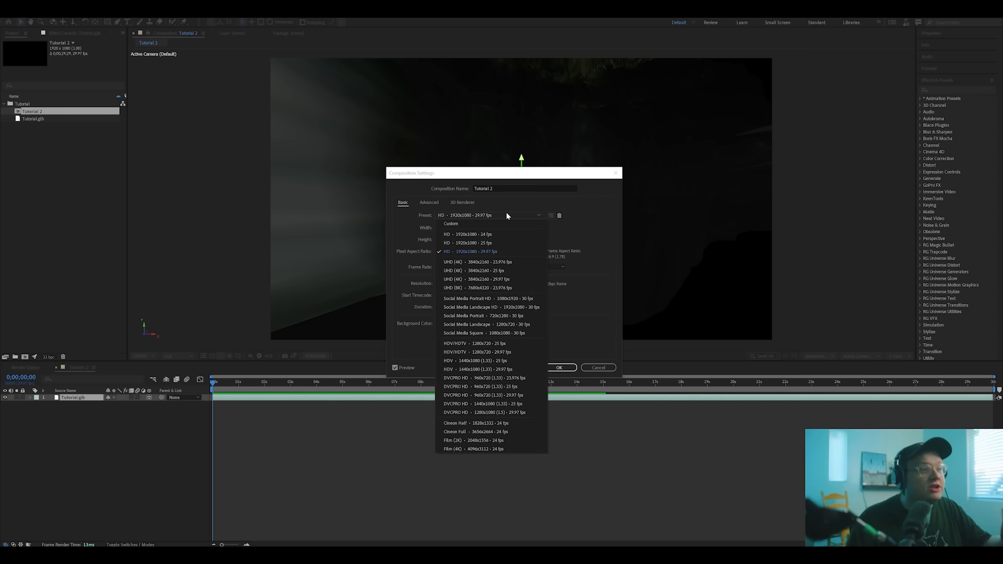
mouse_move(492, 244)
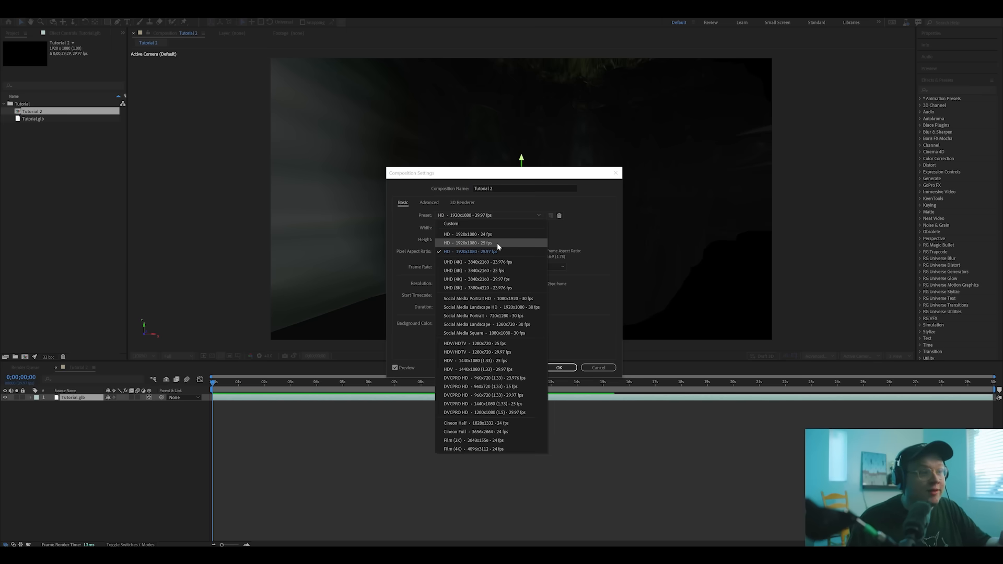
click(472, 242)
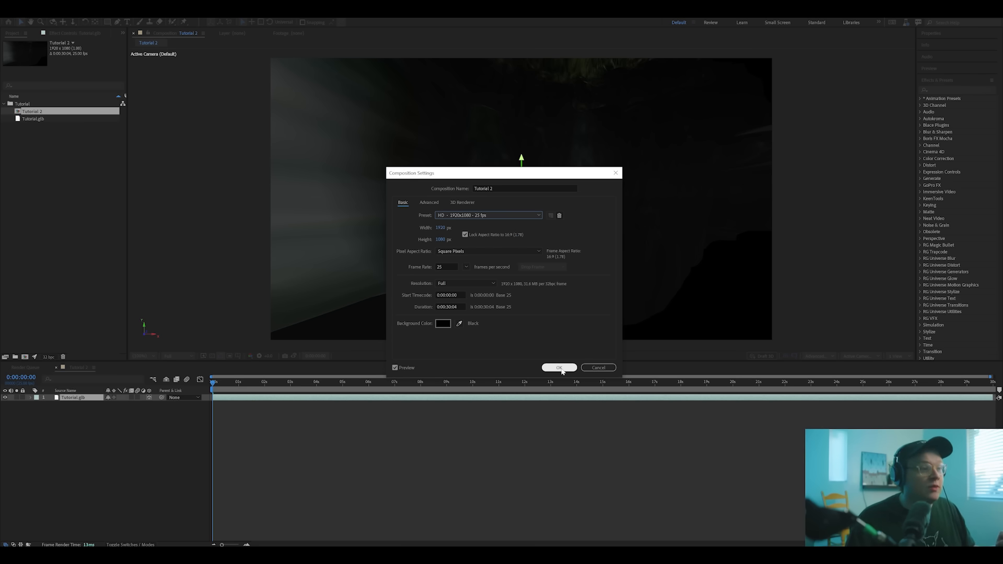
click(558, 367)
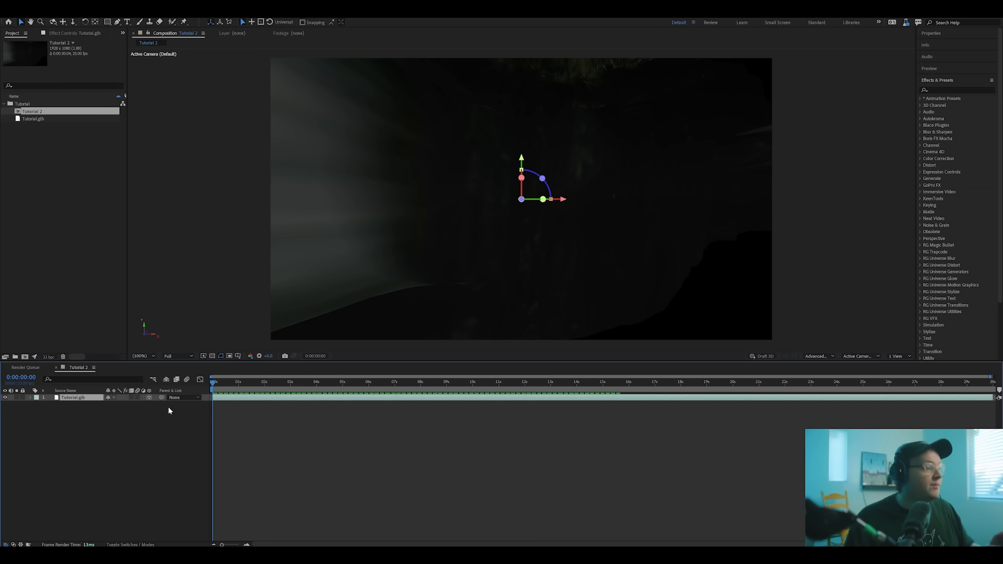
mouse_move(585, 197)
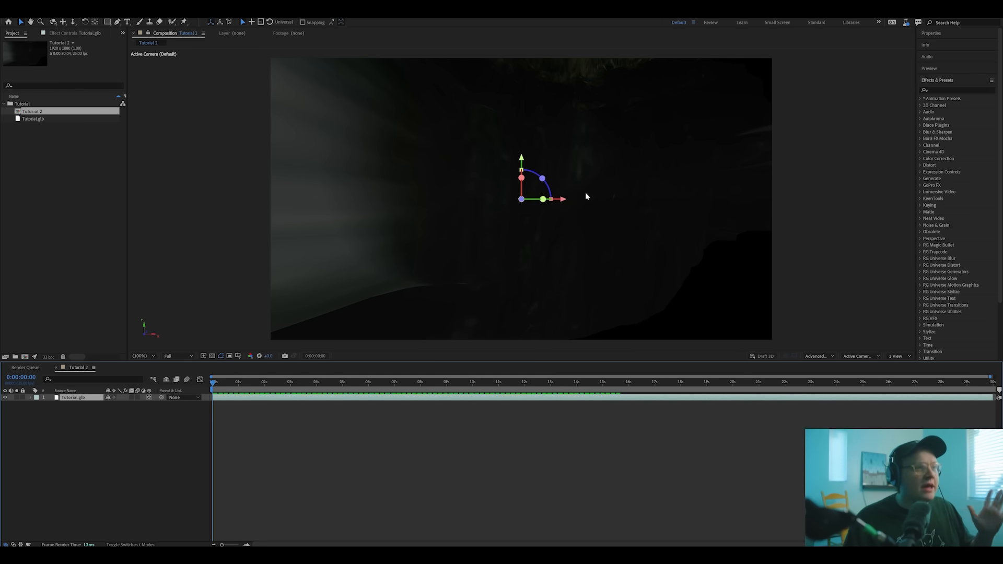
mouse_move(477, 338)
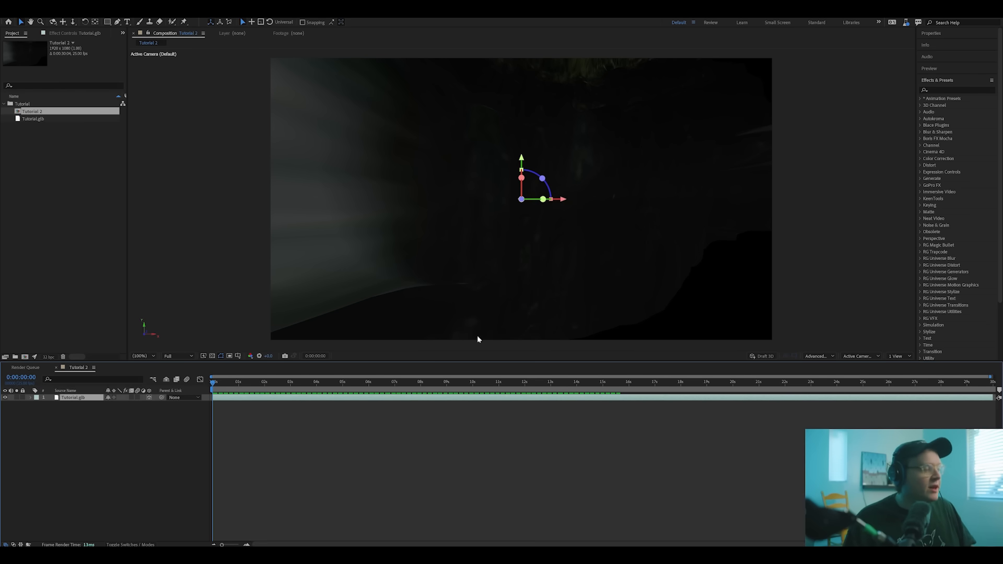
mouse_move(223, 455)
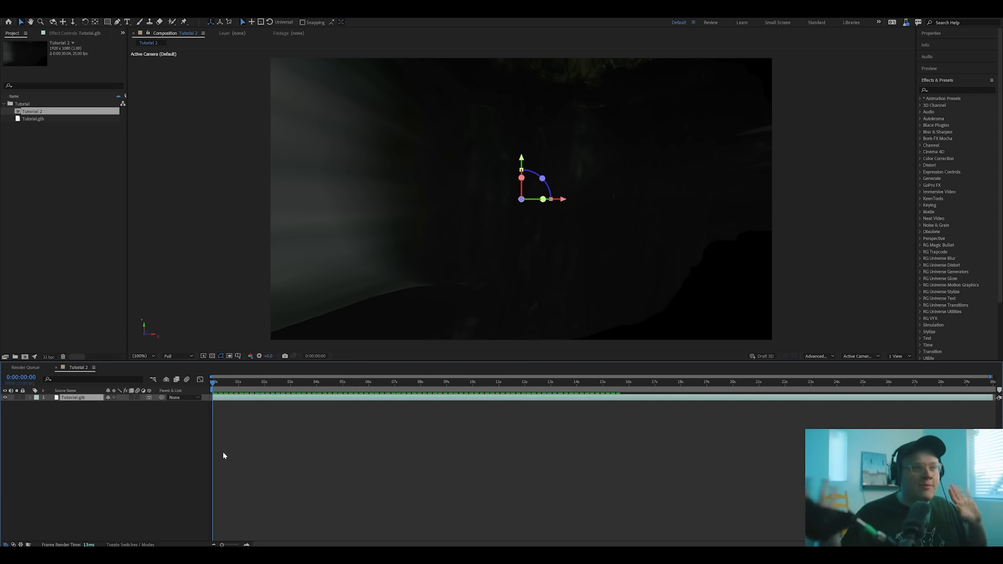
mouse_move(212, 455)
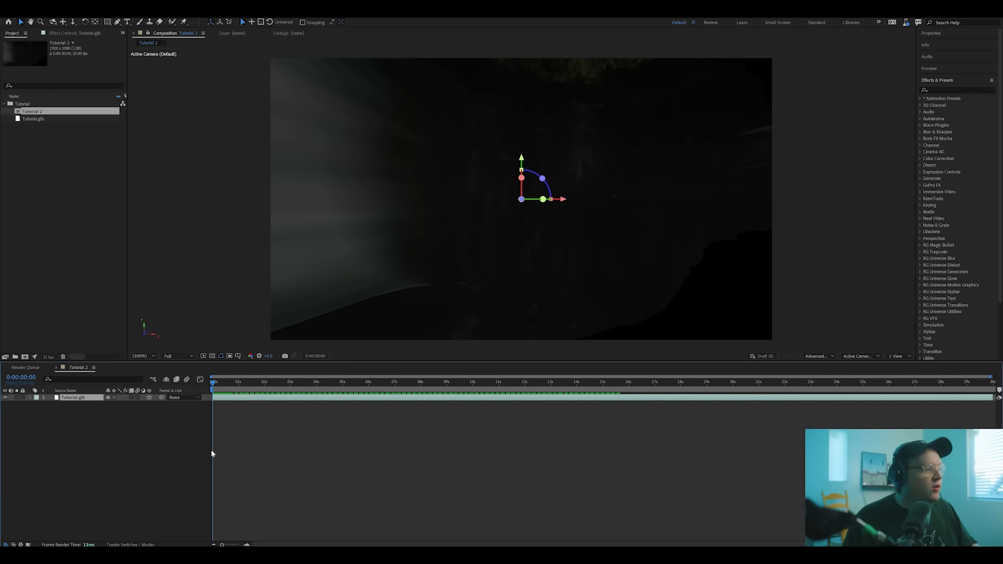
mouse_move(144, 446)
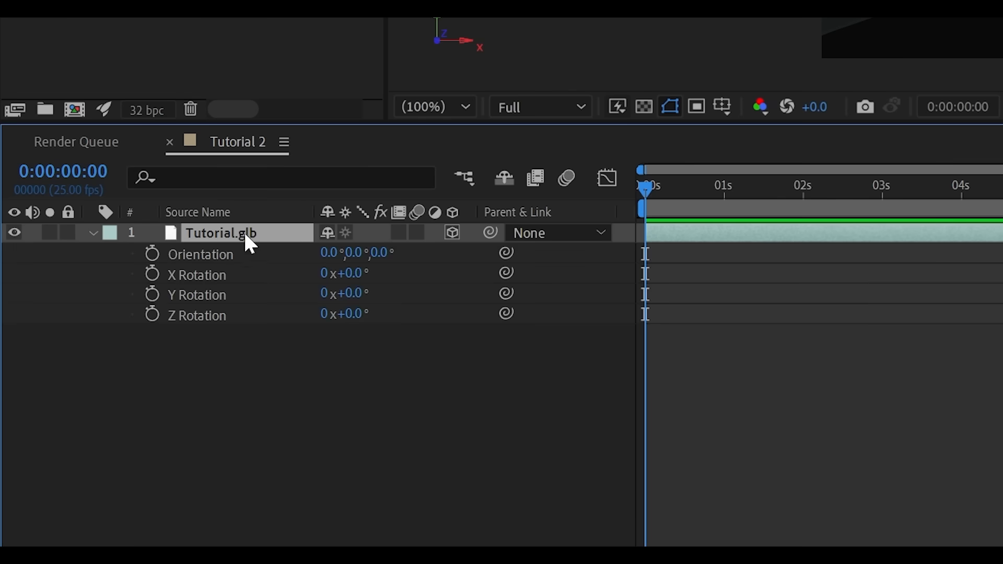
mouse_move(253, 281)
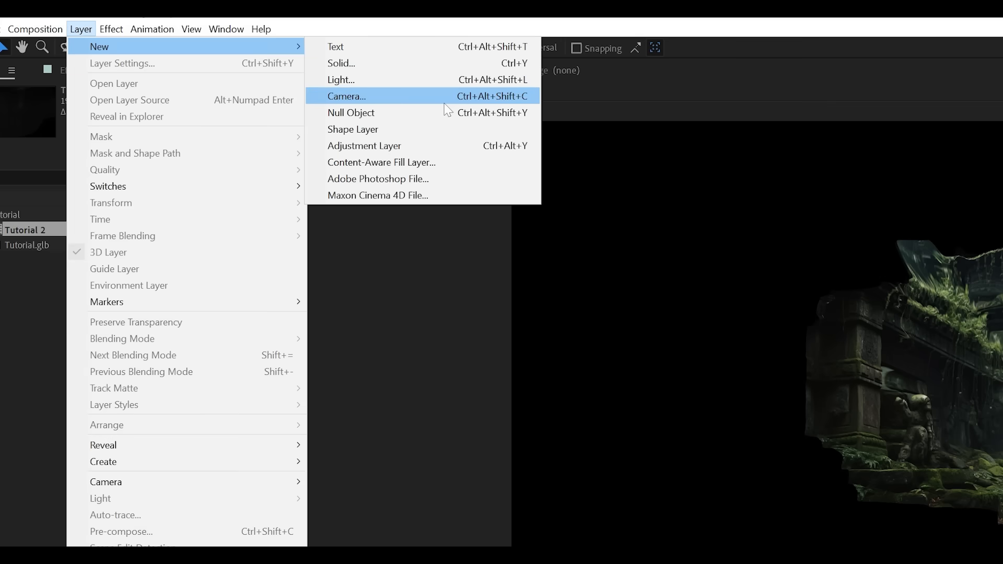
mouse_move(292, 51)
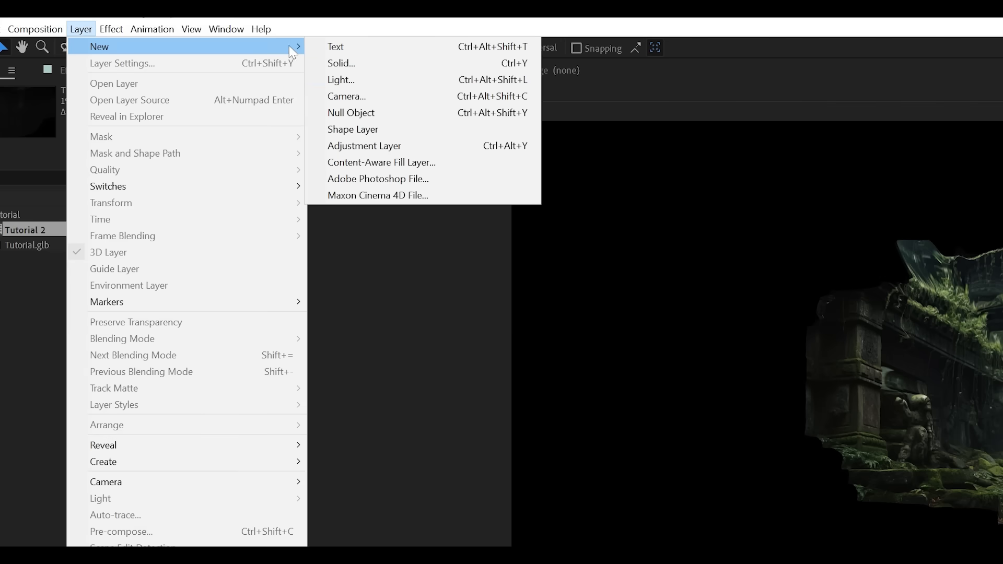
Create a two-node camera with the 35mm lens preset as Camera 1
click(346, 96)
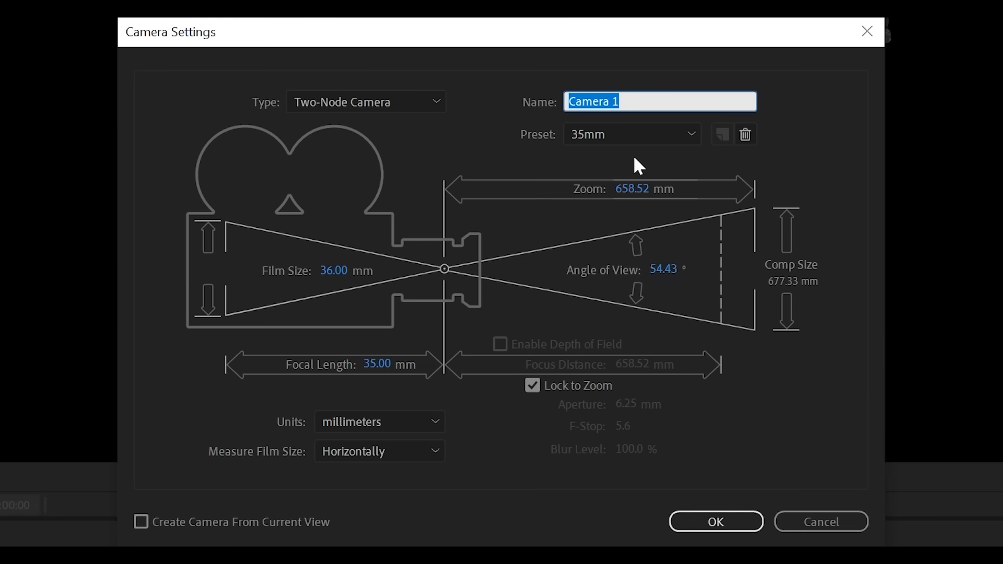
mouse_move(533, 156)
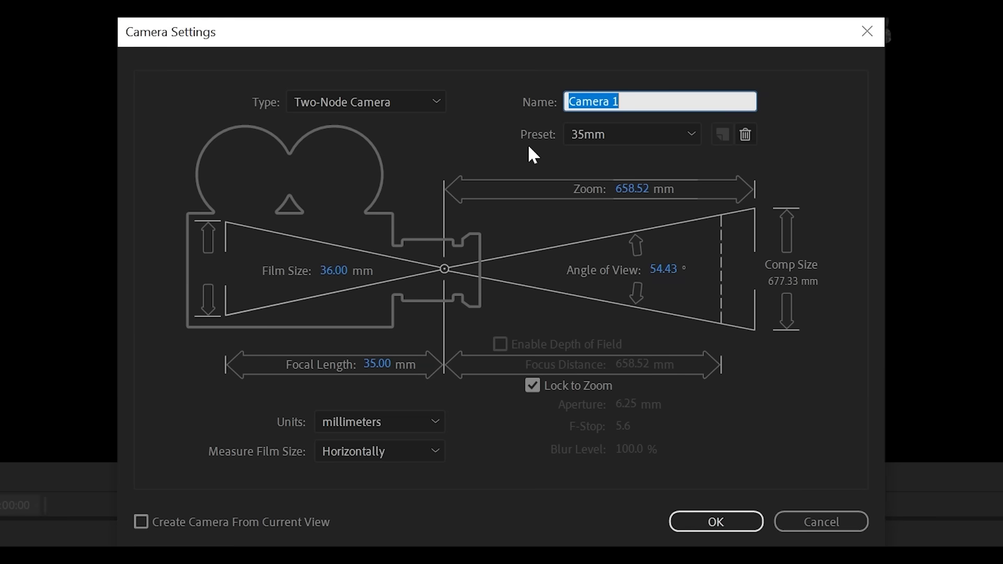
click(631, 135)
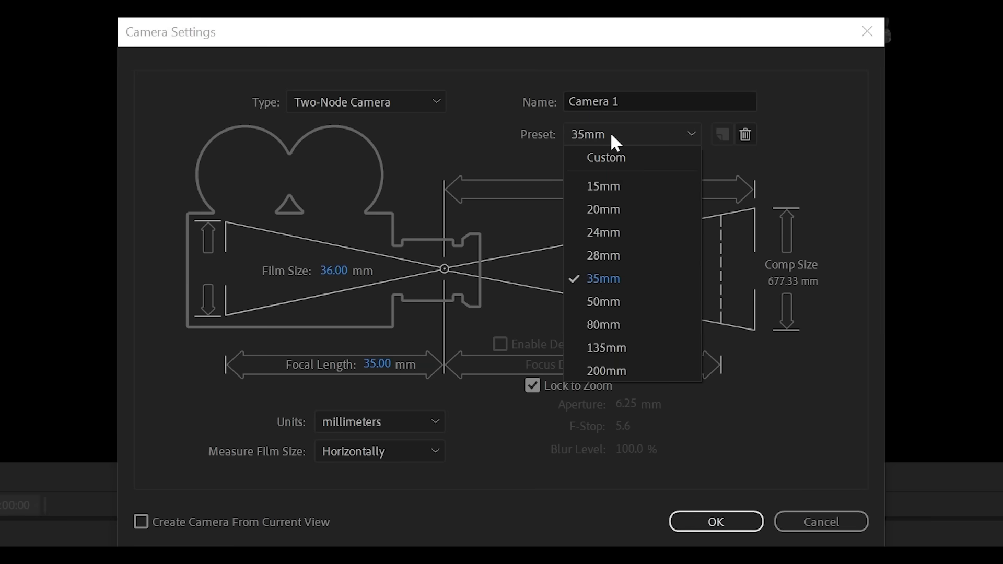
mouse_move(652, 281)
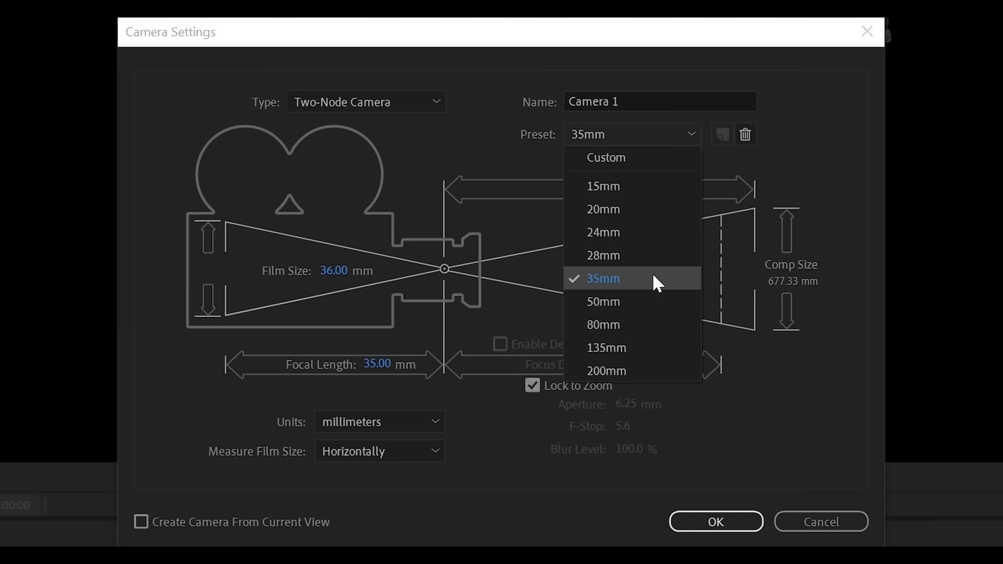
click(602, 278)
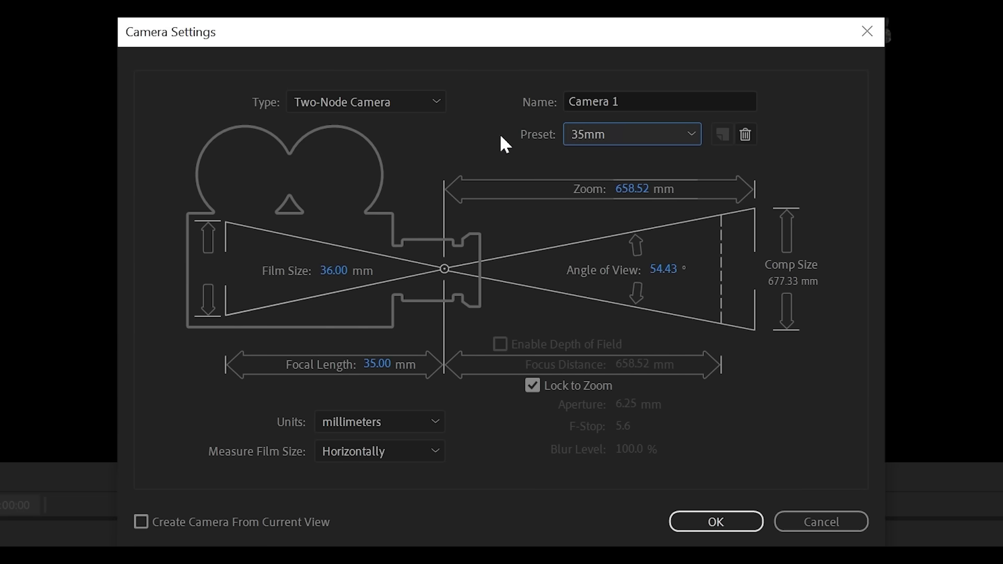
click(715, 521)
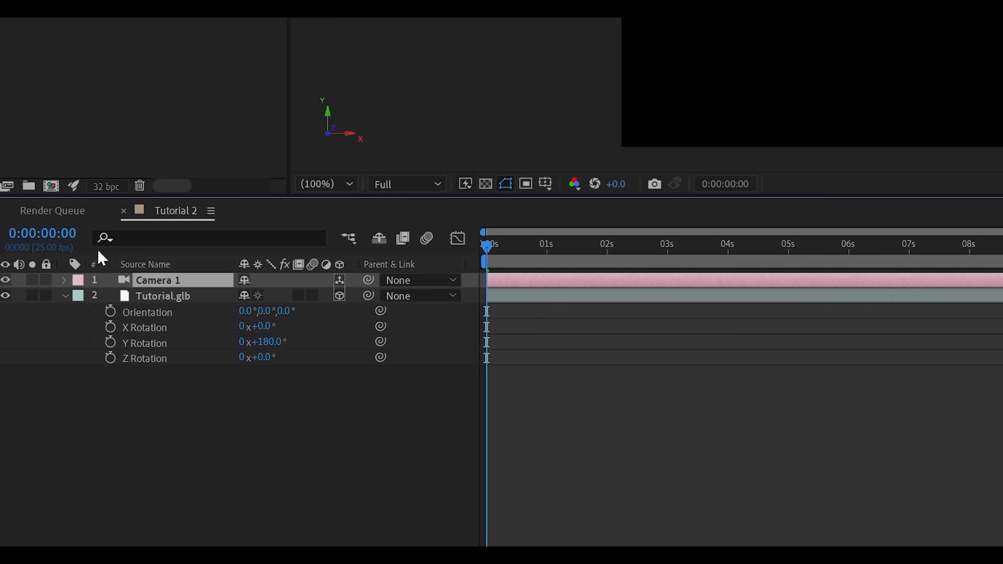
Twirl open Camera 1 to expose its Transform properties
click(64, 280)
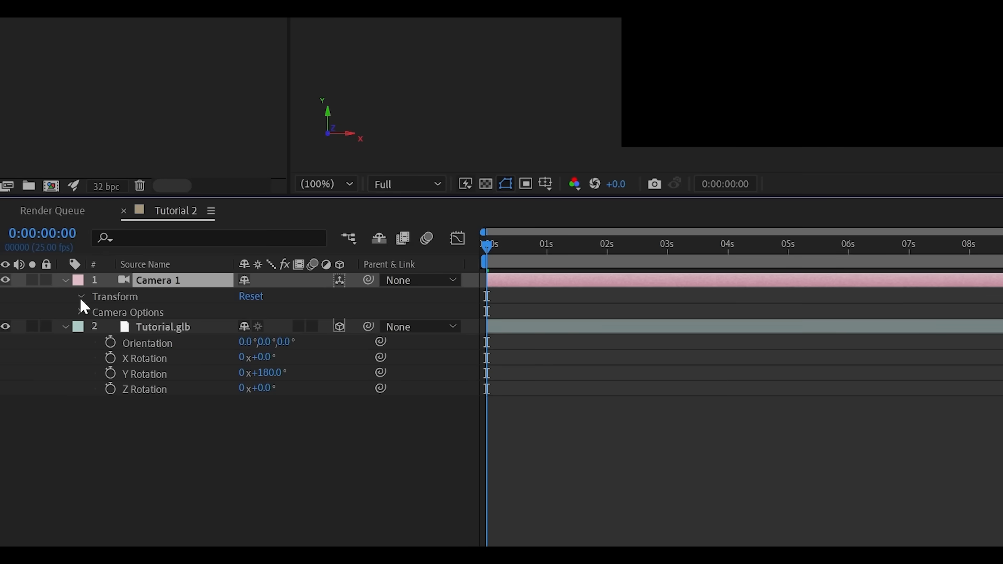
click(81, 295)
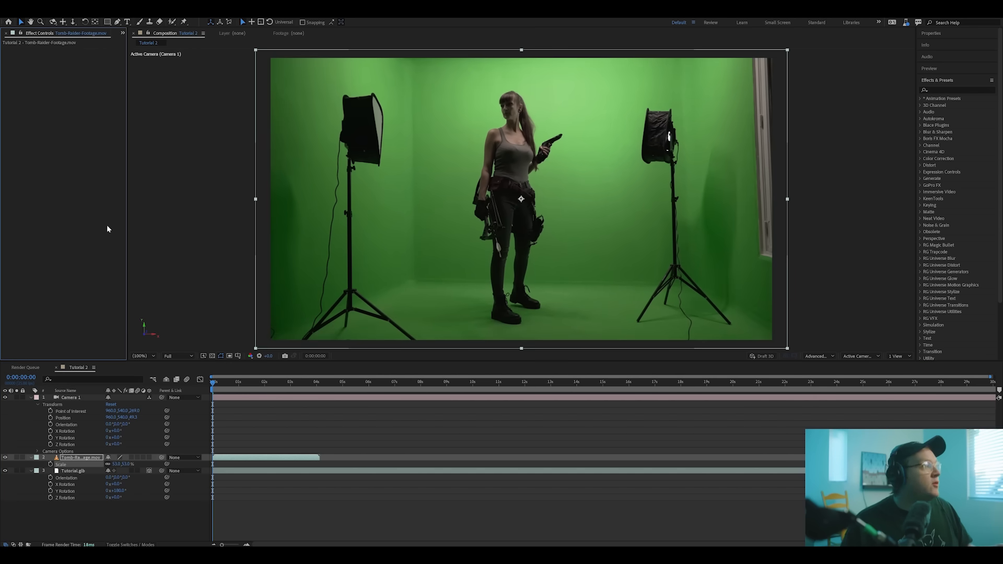
mouse_move(876, 303)
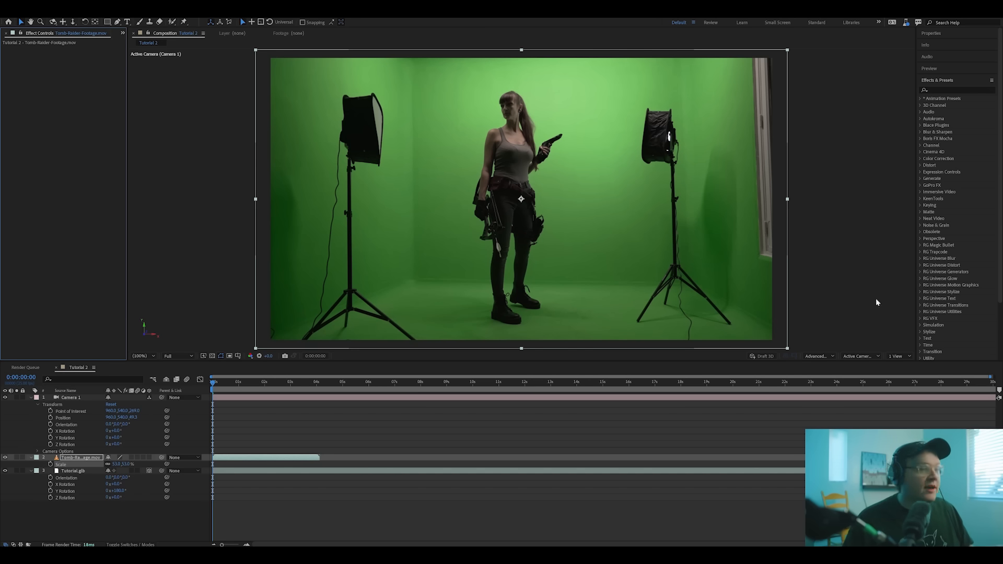
Find Keylight (1.2) via the 'key' search and apply it to the green-screen footage
click(953, 89)
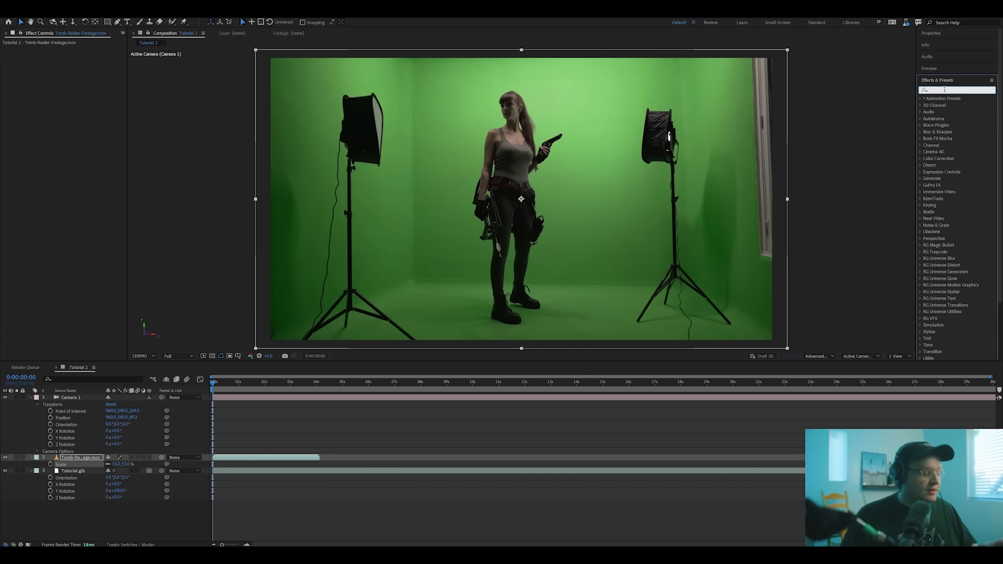
text(key)
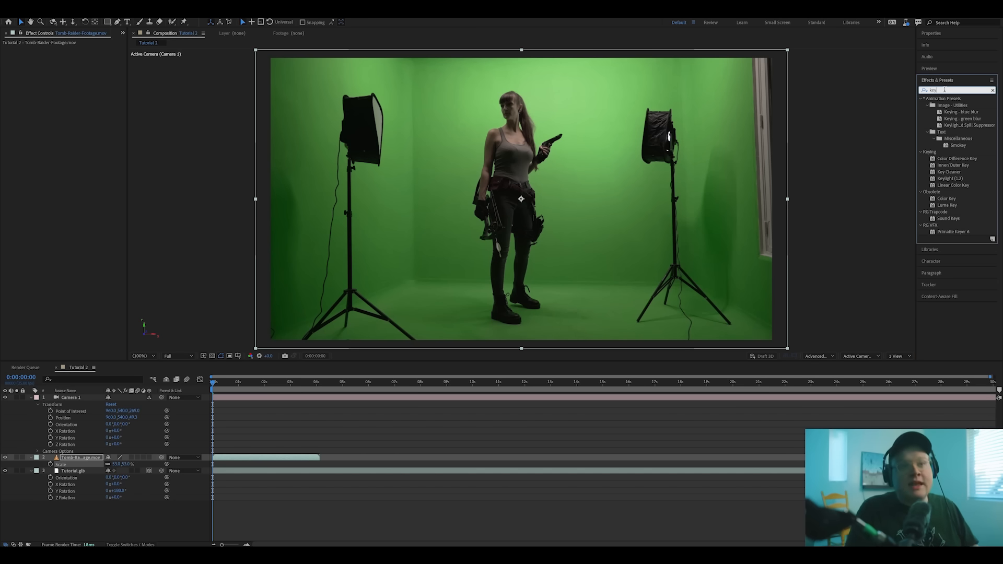
mouse_move(958, 182)
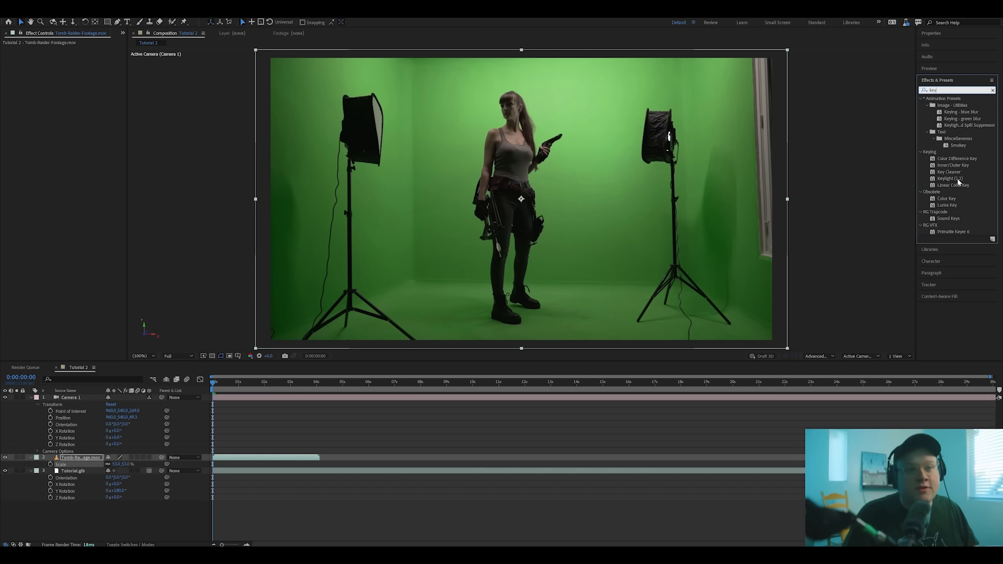
double_click(950, 178)
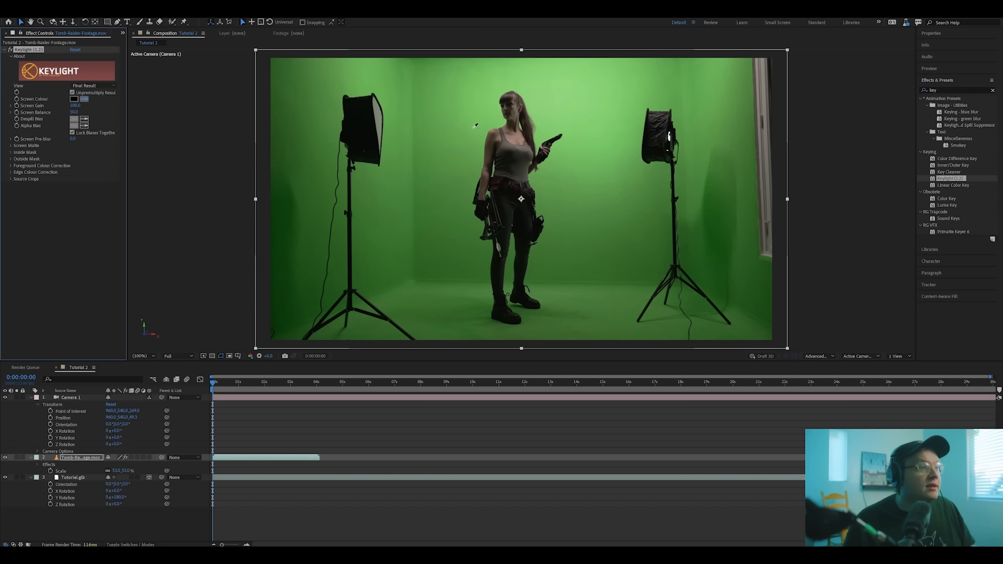
mouse_move(462, 198)
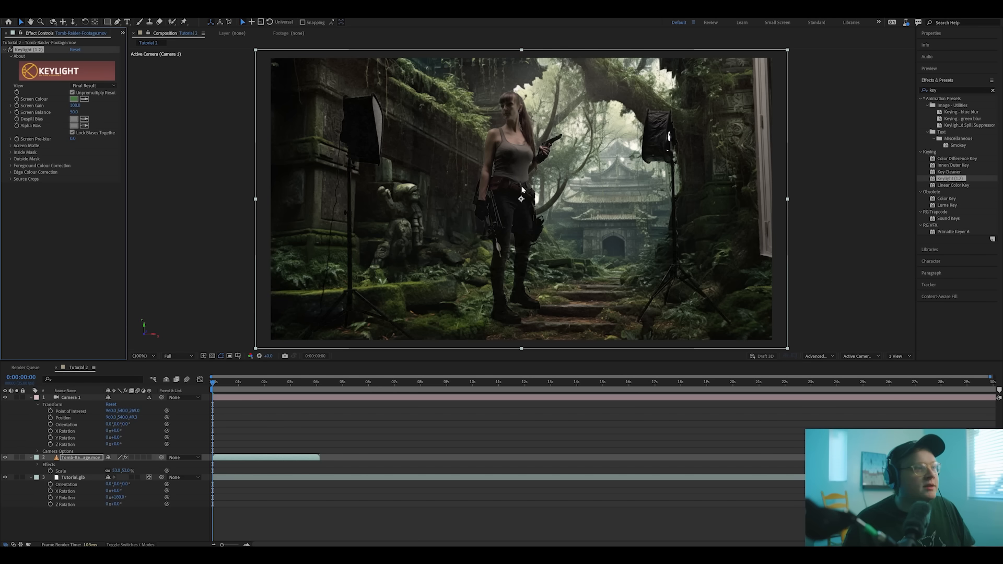
mouse_move(108, 92)
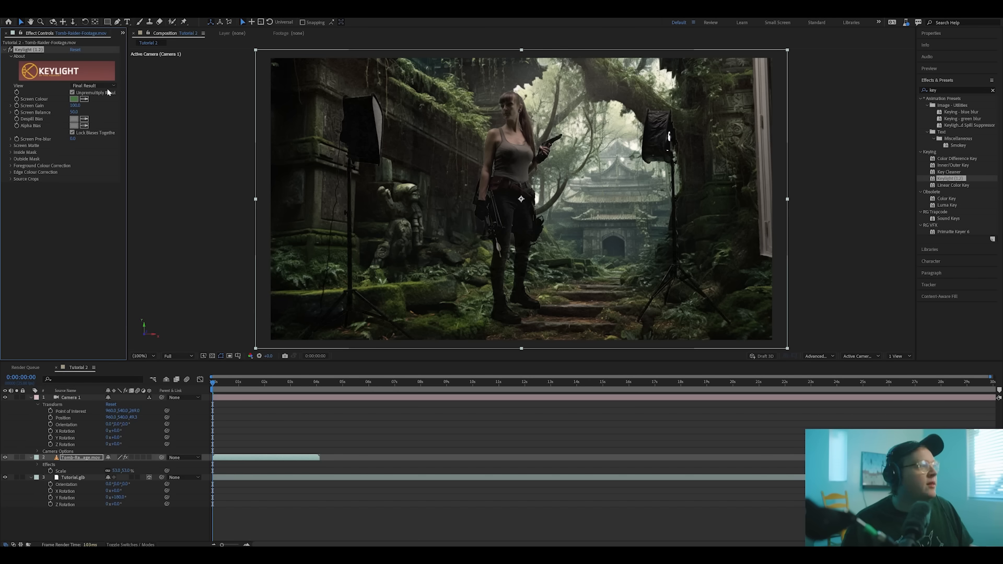
Switch Keylight's view to Screen Matte and fit the whole frame
click(94, 85)
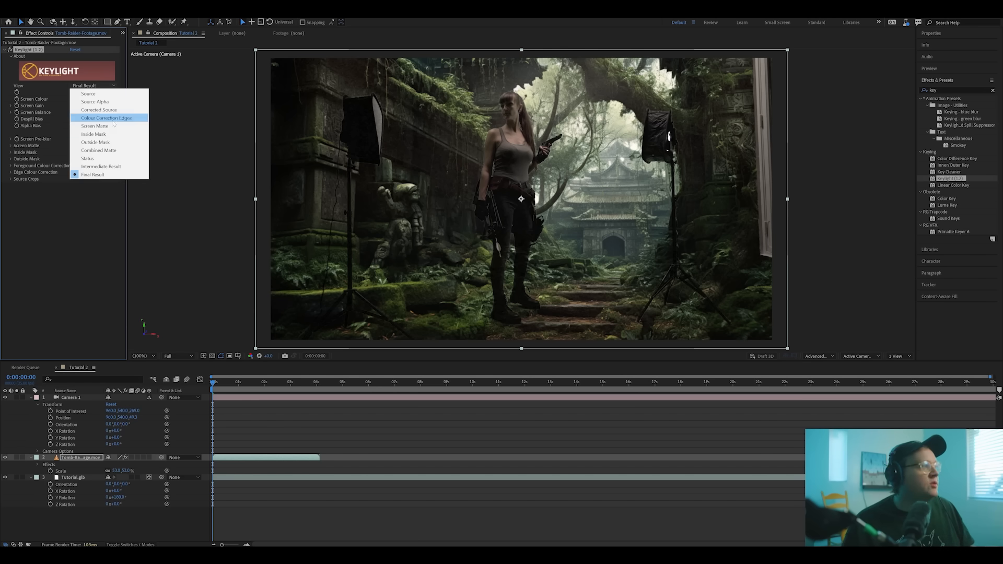
click(92, 127)
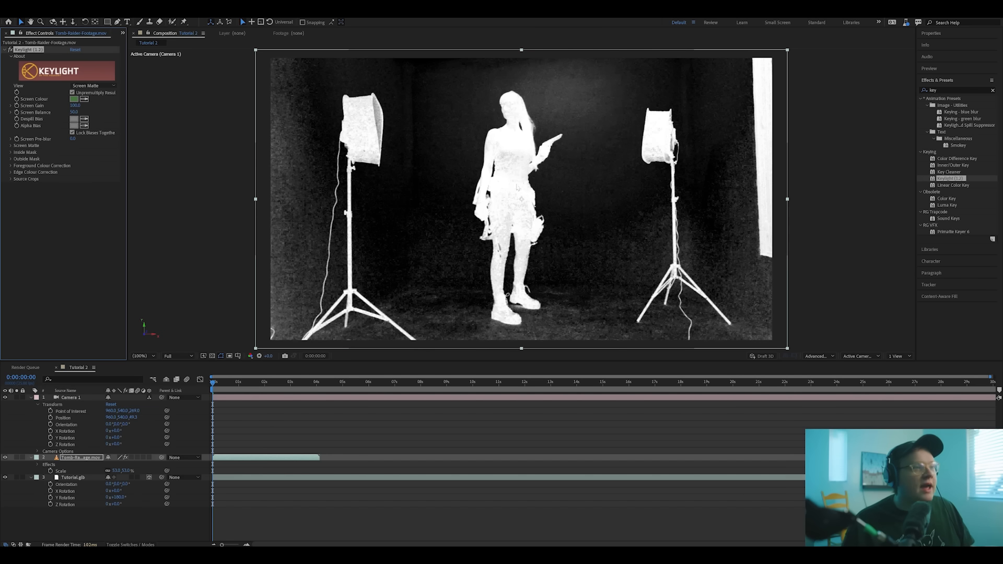
click(96, 84)
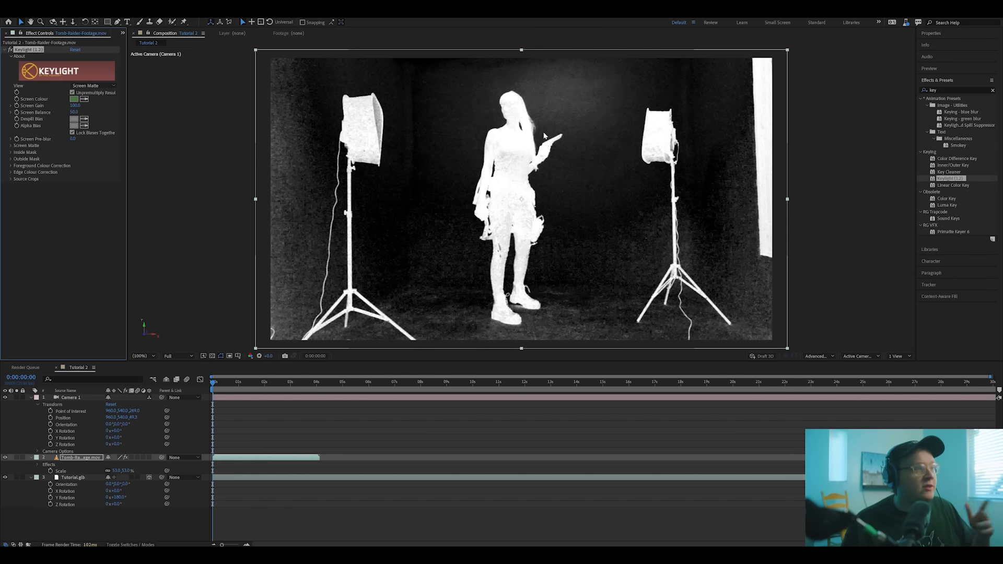
mouse_move(520, 167)
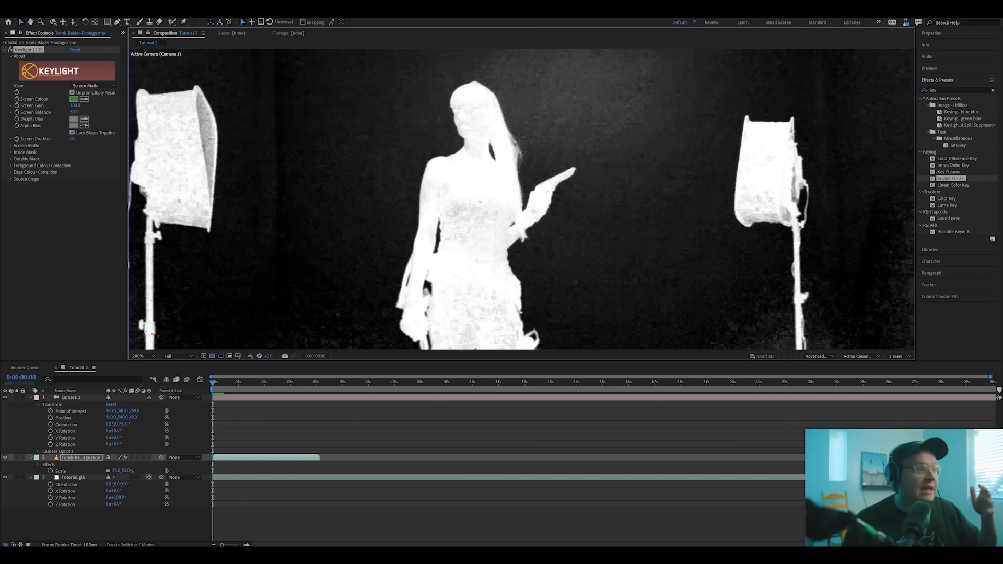
click(144, 355)
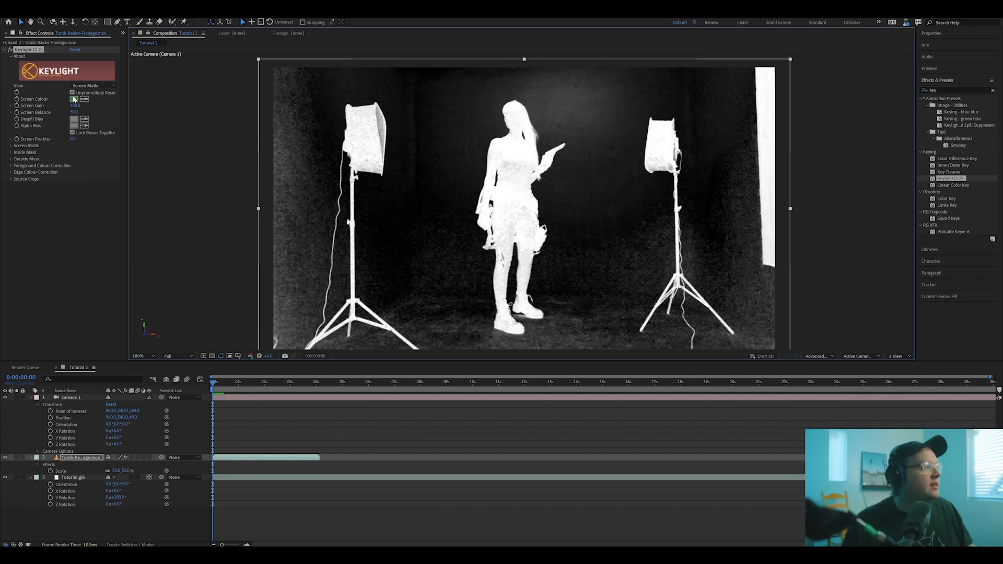
Set Keylight's Screen Colour by sampling the green backdrop
click(73, 100)
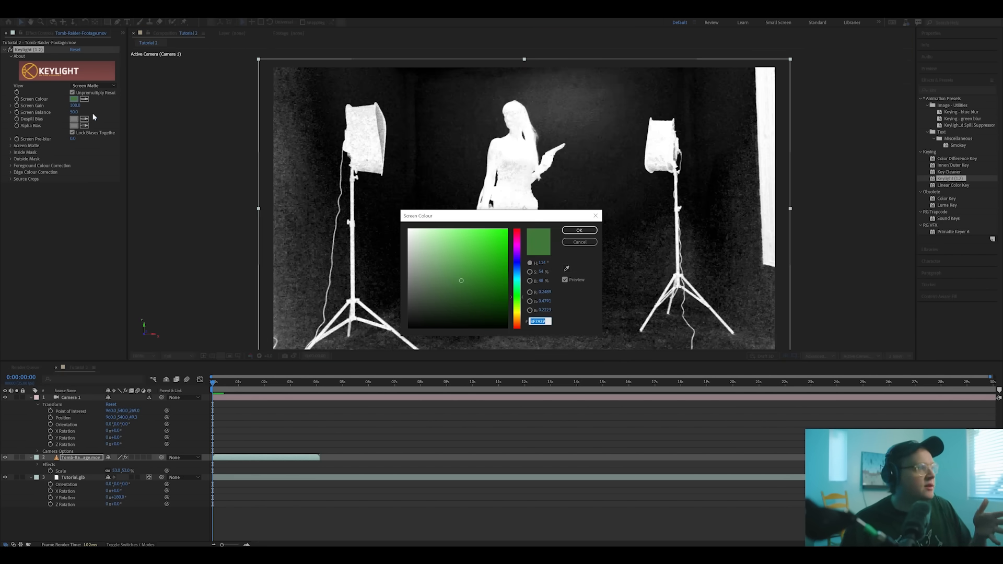
click(578, 230)
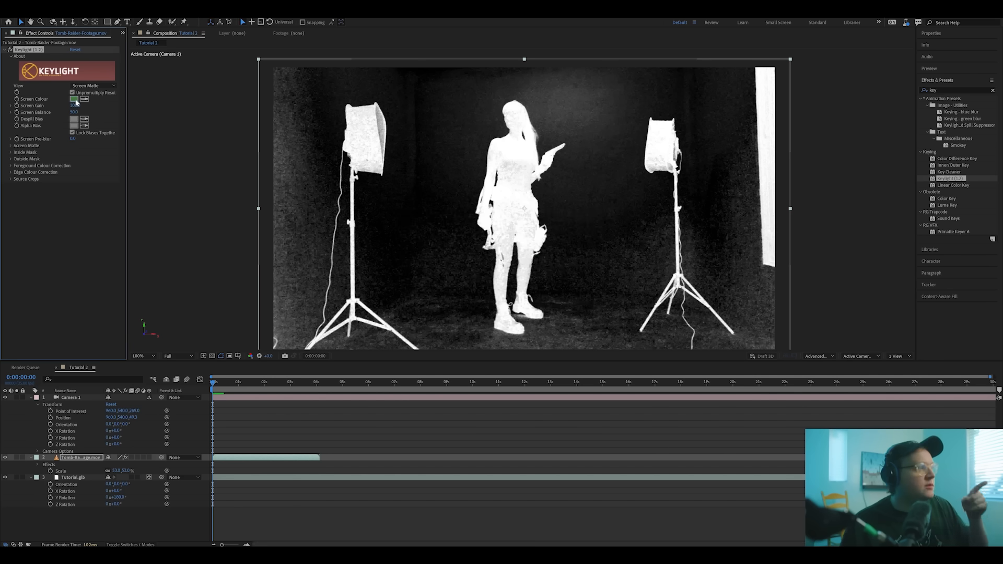
click(74, 99)
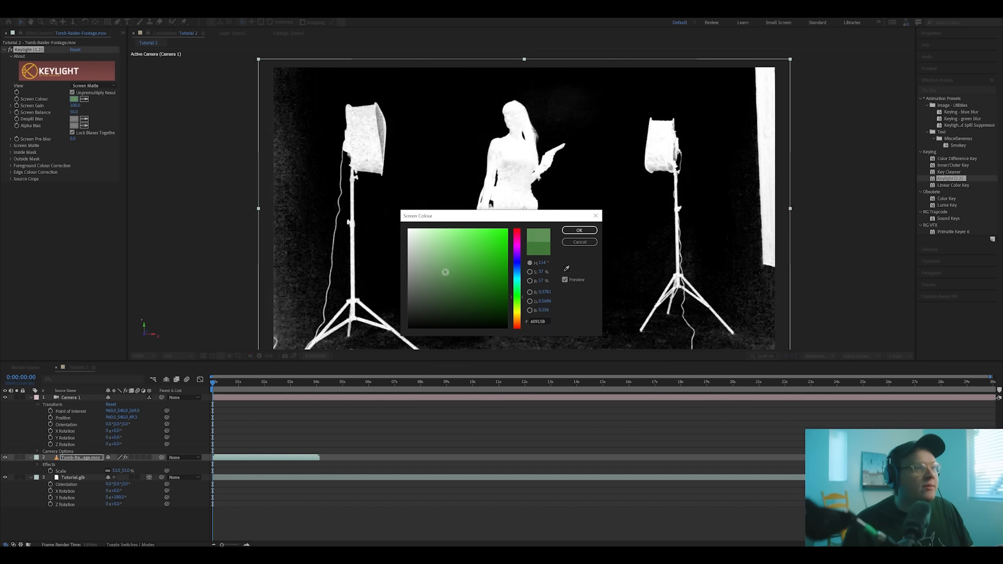
click(449, 270)
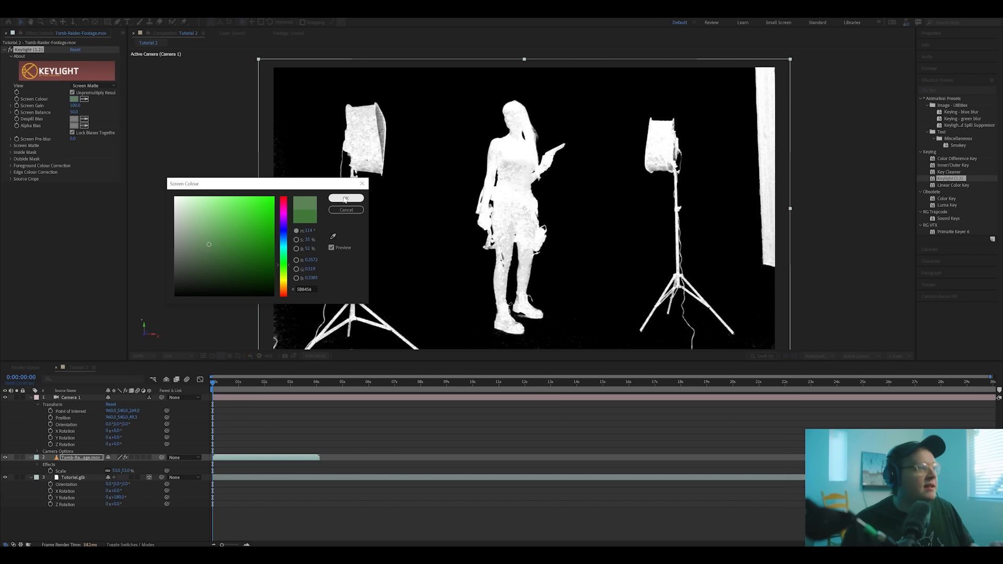
click(346, 197)
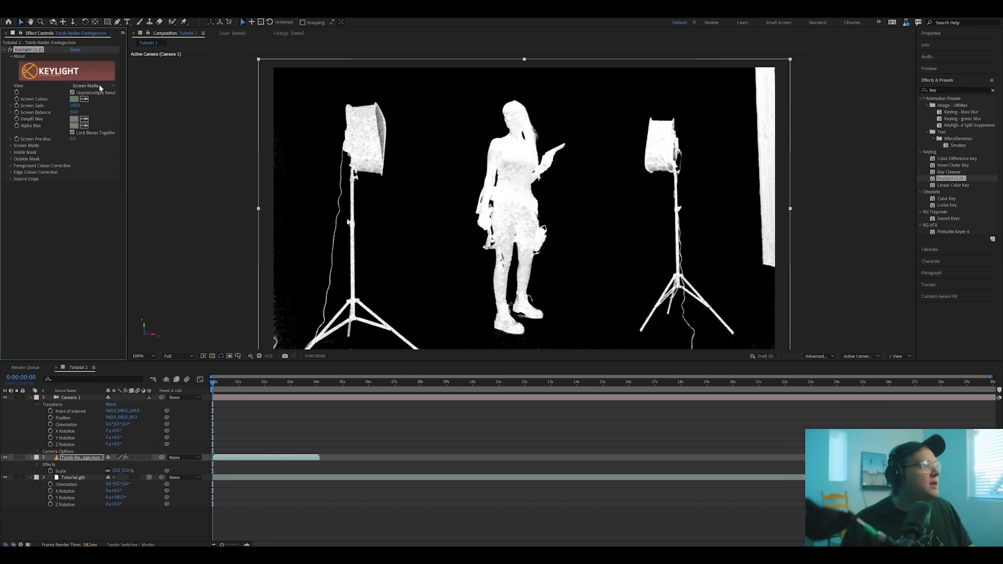
Expand Screen Matte clipping settings and view the Intermediate Result of the keyed actress
click(11, 145)
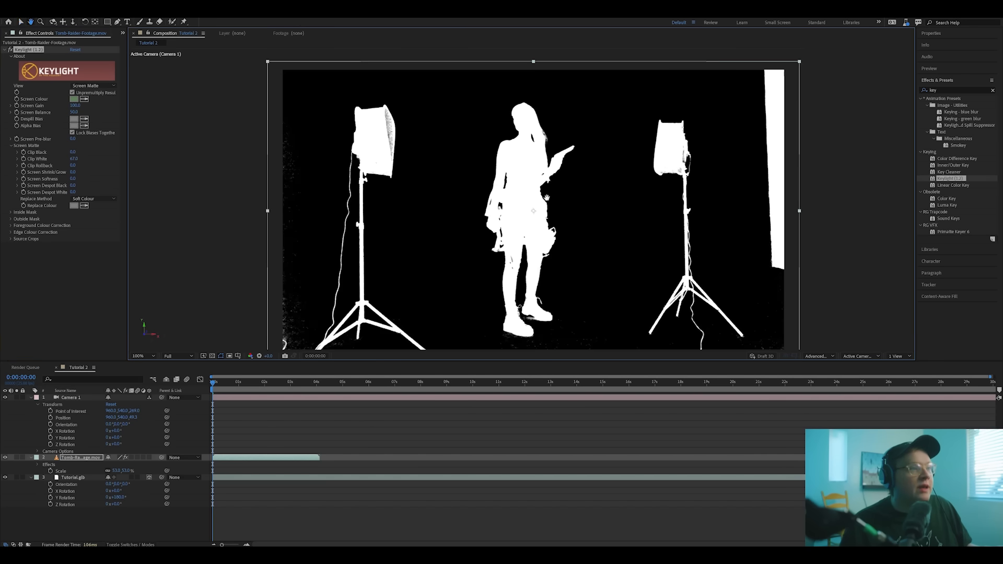
click(93, 85)
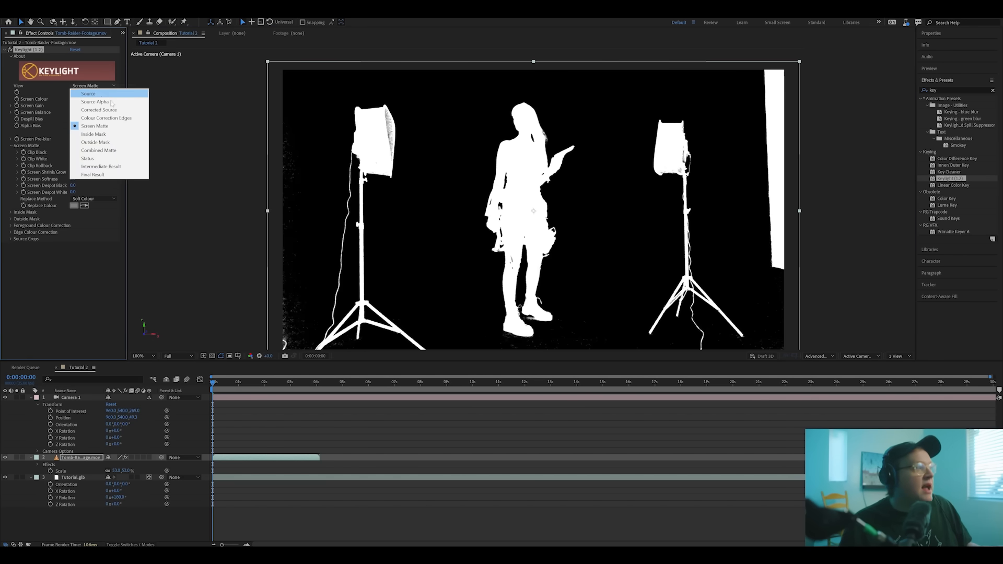
mouse_move(118, 166)
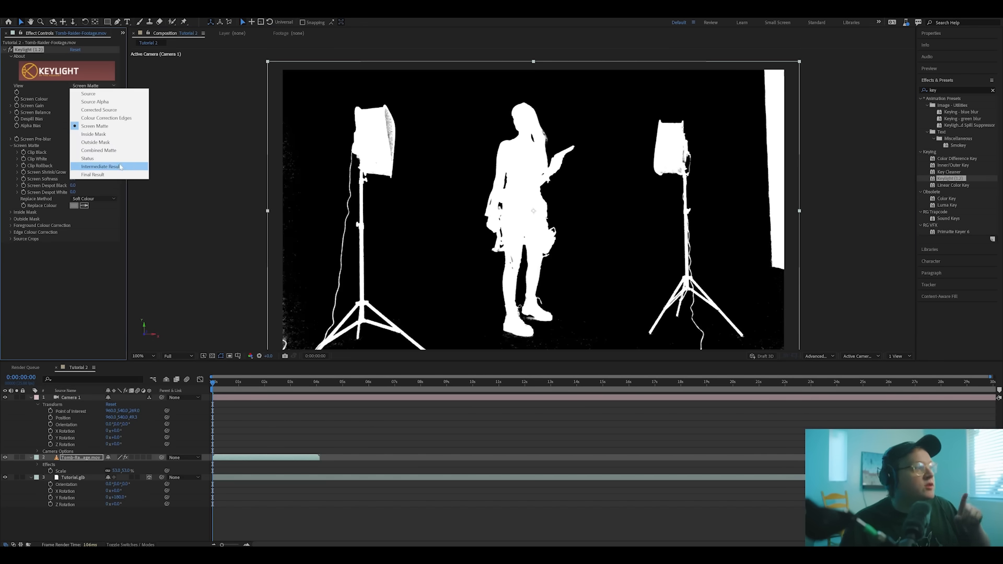
click(99, 166)
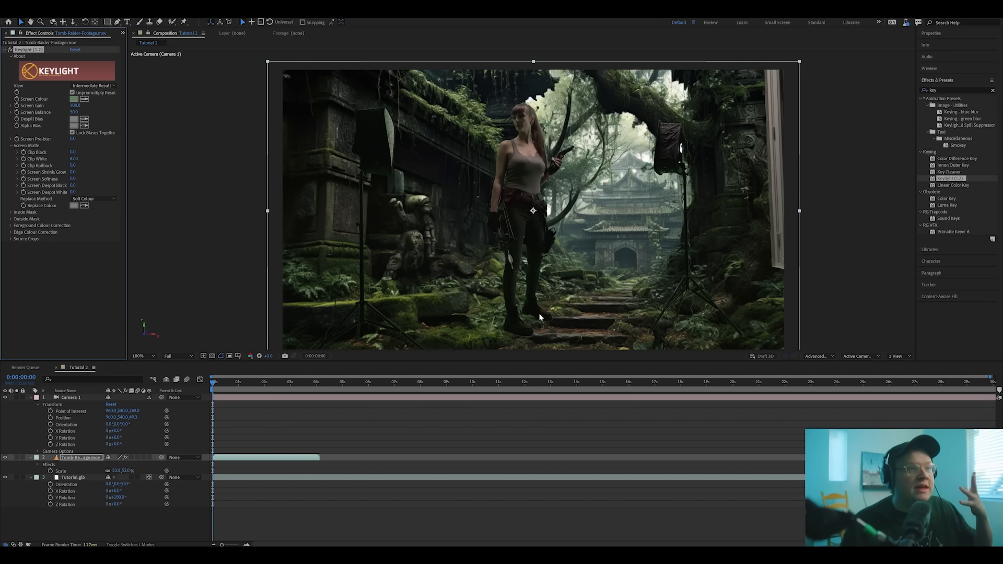
mouse_move(404, 256)
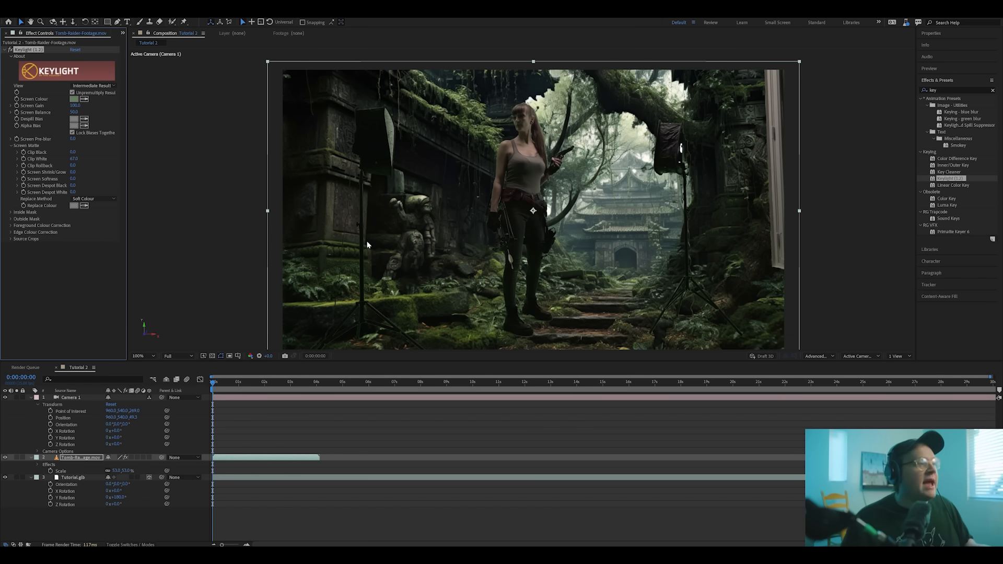
mouse_move(905, 115)
text( cle)
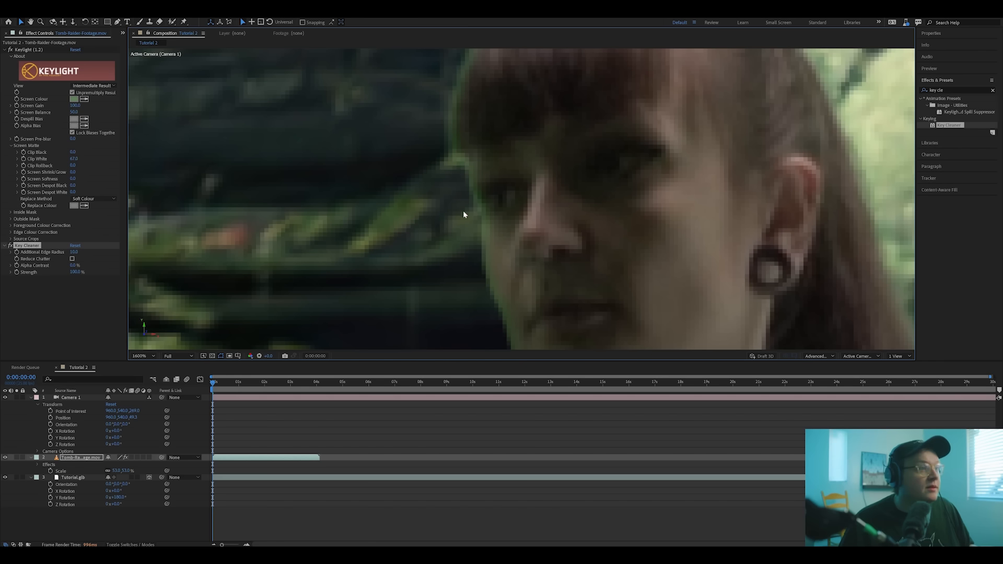
mouse_move(308, 210)
text(advanced)
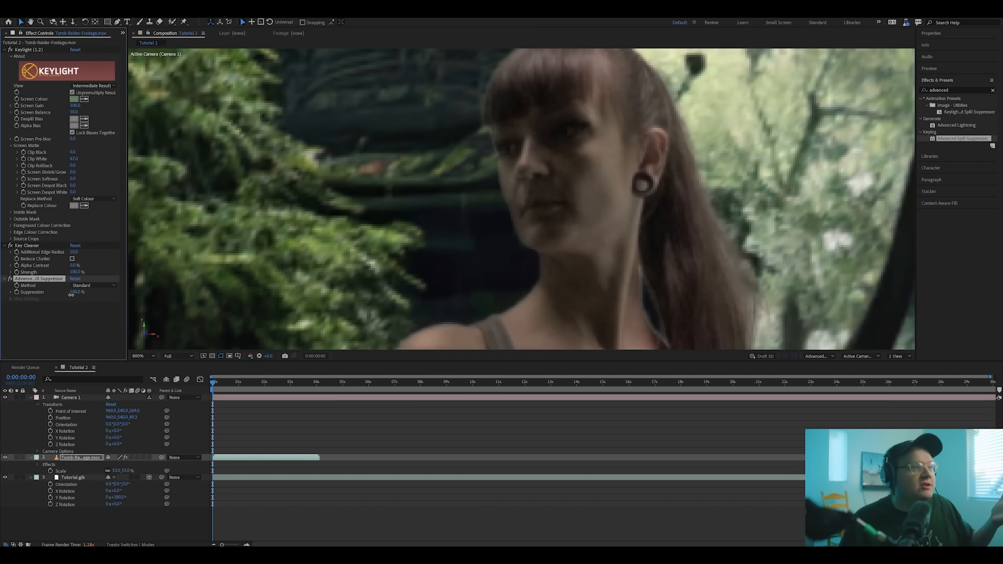
Adjust the Advanced Spill Suppressor strength on the actress layer and fit the scene in the viewer
click(76, 292)
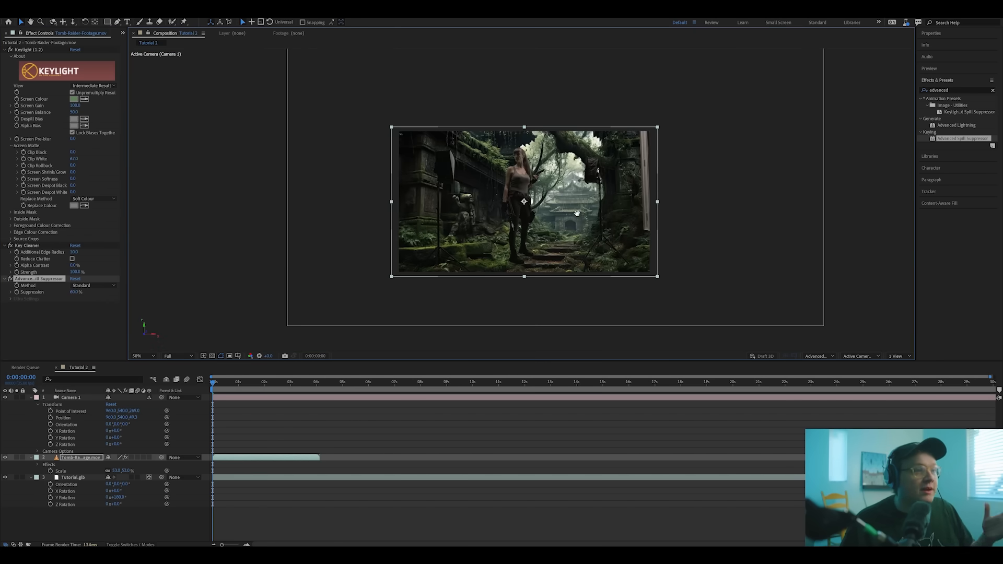
click(143, 355)
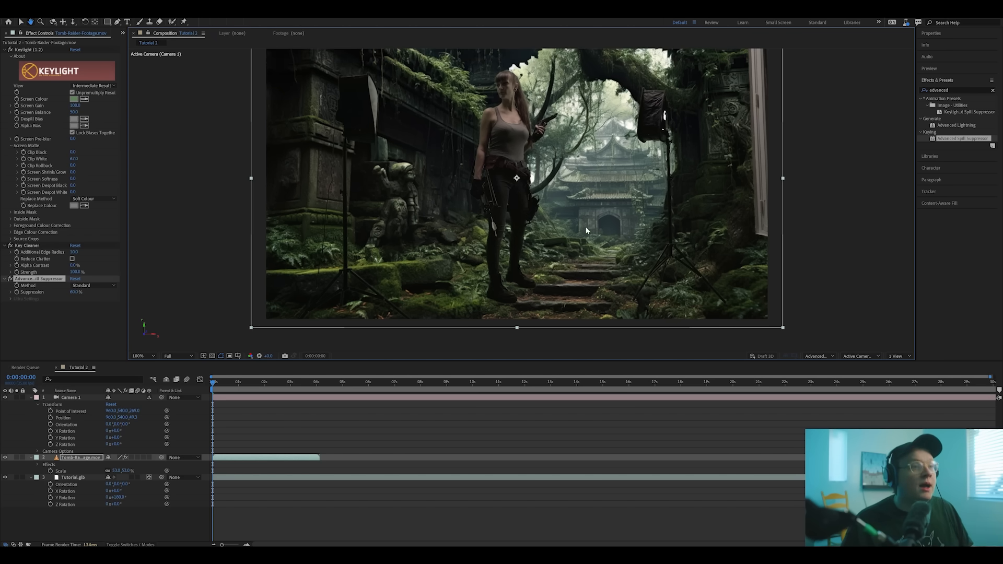
Hide the Tutorial.glb temple layer and show the transparency grid behind the keyed actress
click(5, 478)
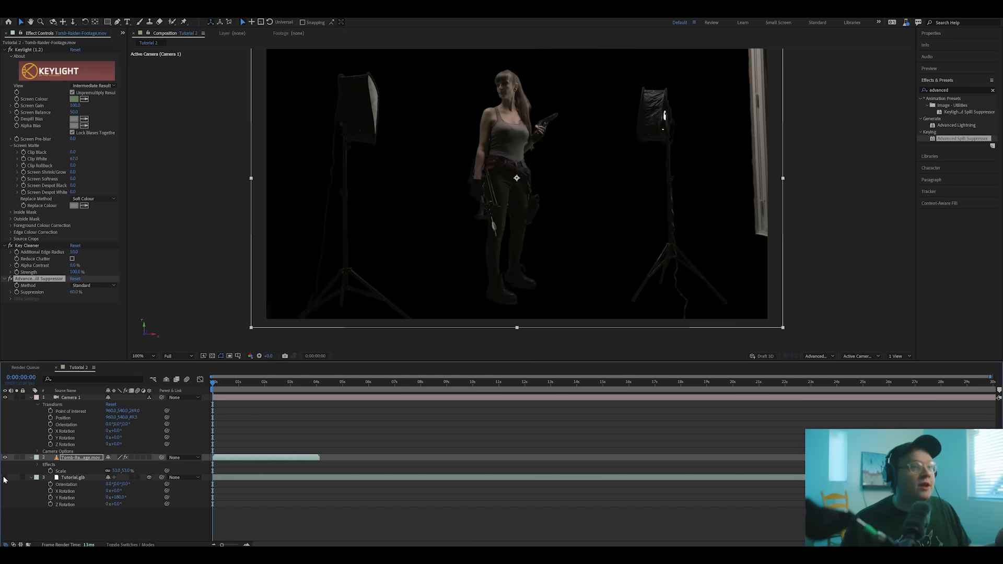
click(137, 355)
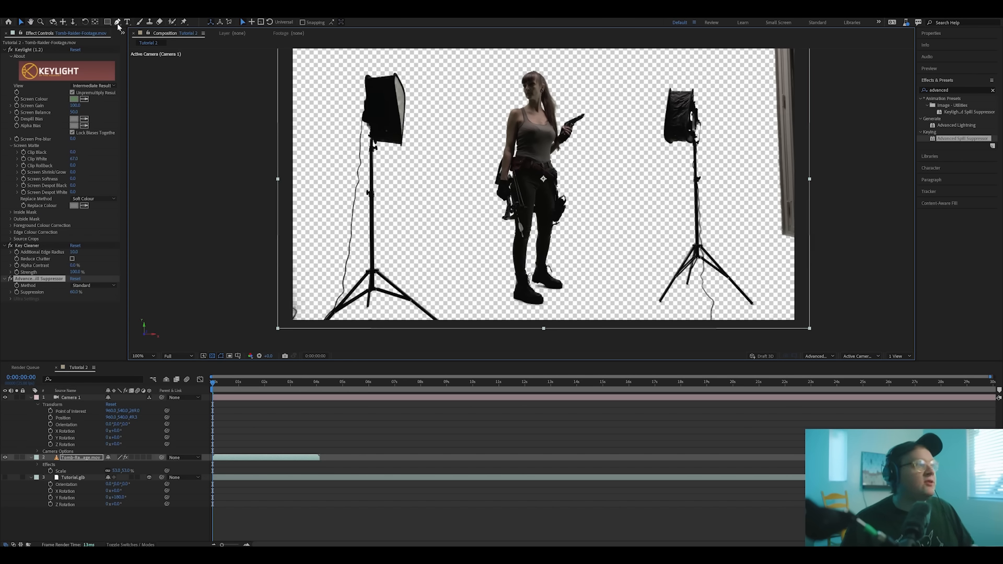
Draw a RotoBezier pen mask around the actress to cut away the light stands, checking it over time
click(118, 22)
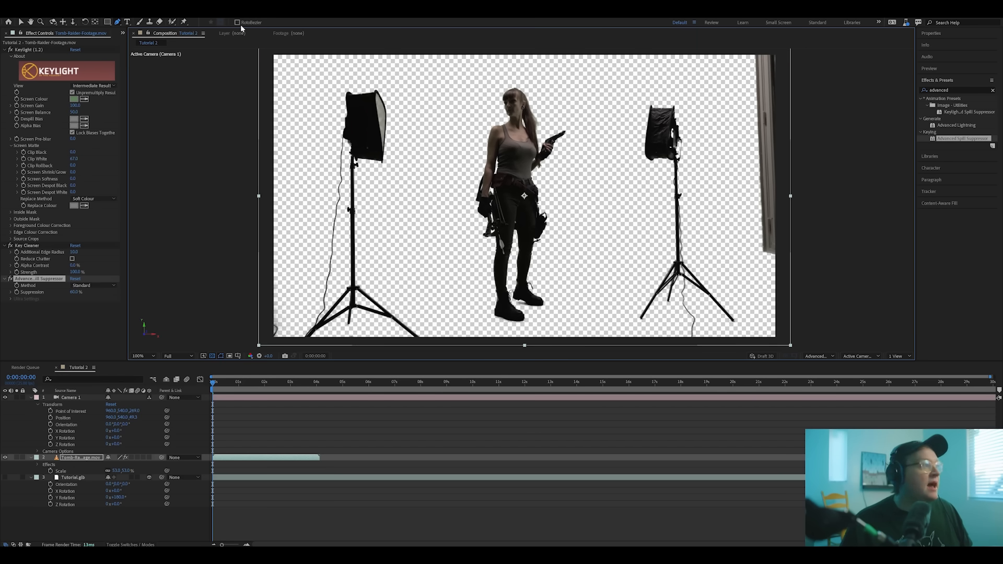
mouse_move(238, 23)
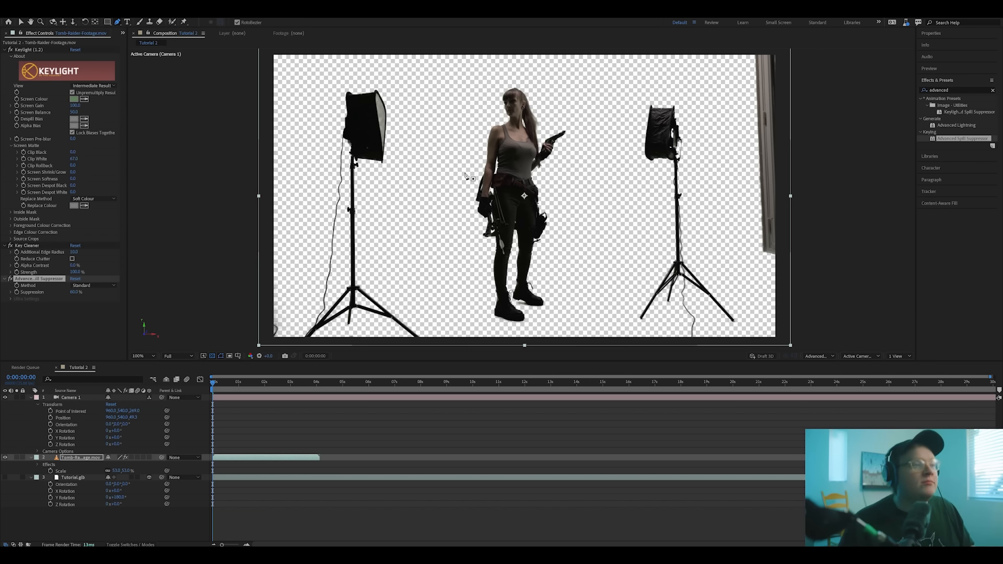
mouse_move(427, 127)
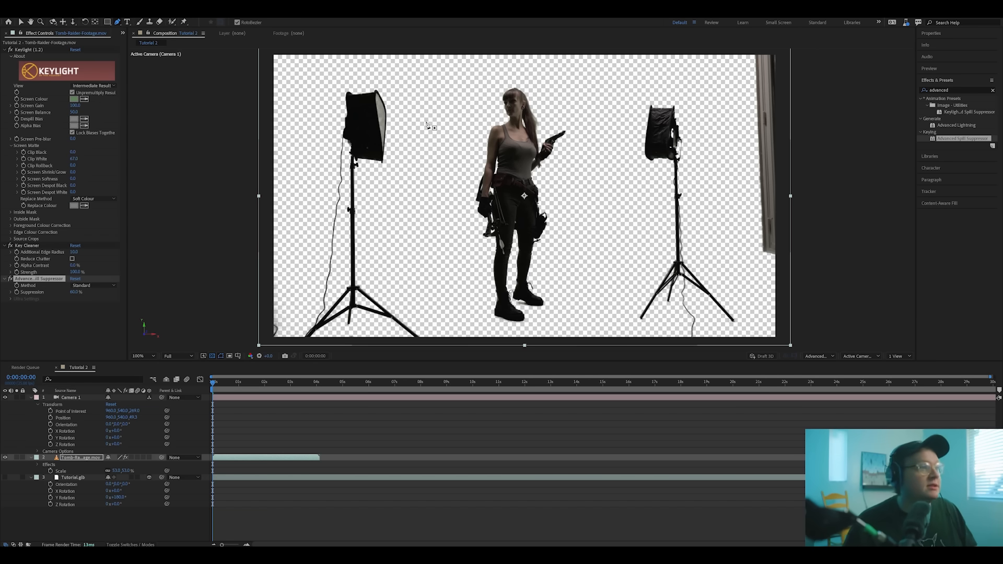
mouse_move(434, 96)
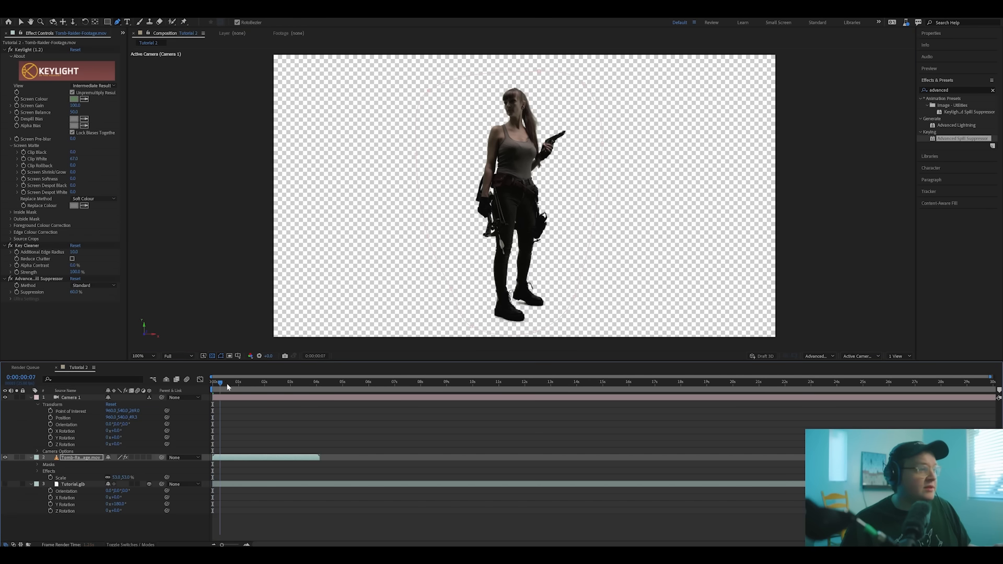
click(268, 382)
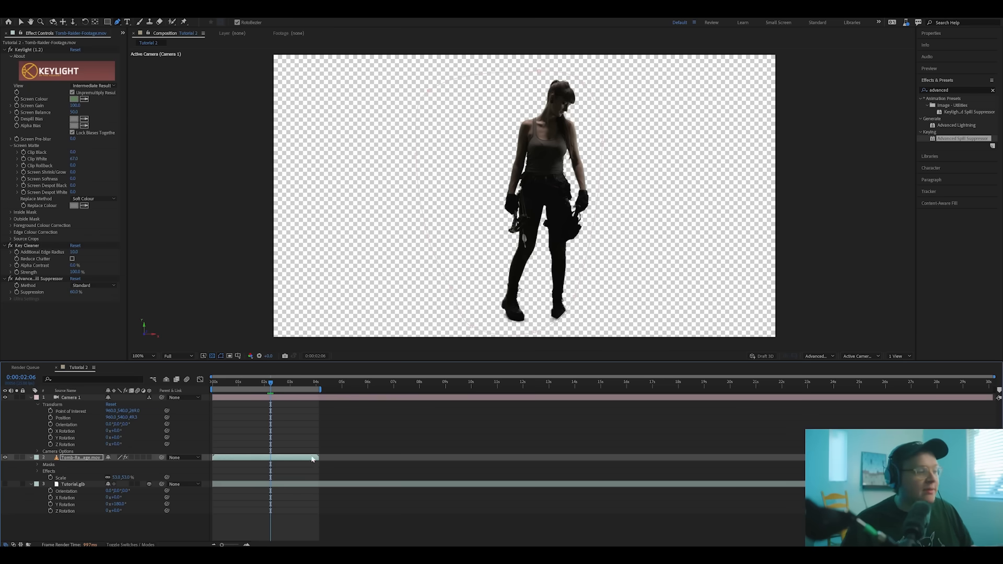
right_click(313, 459)
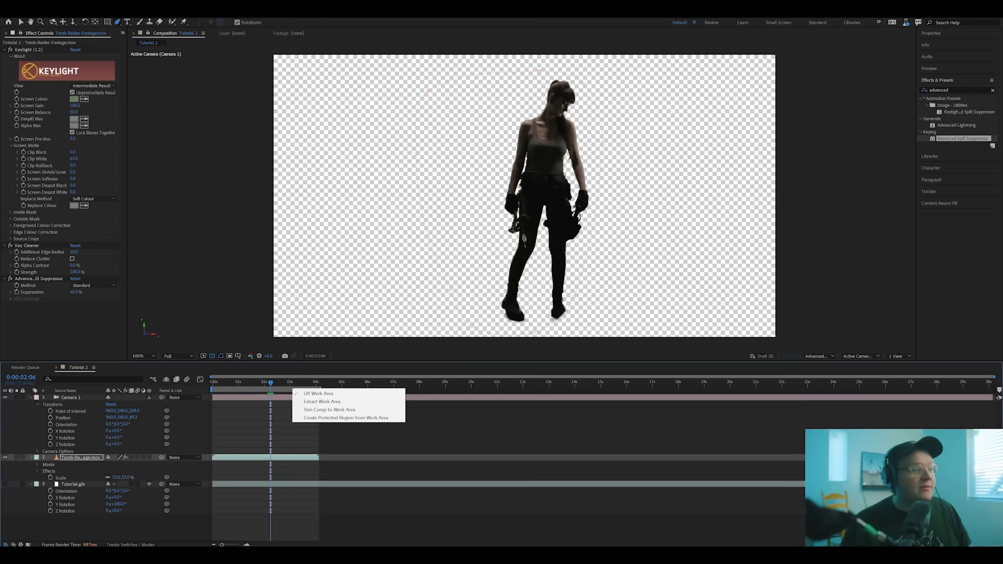
click(324, 412)
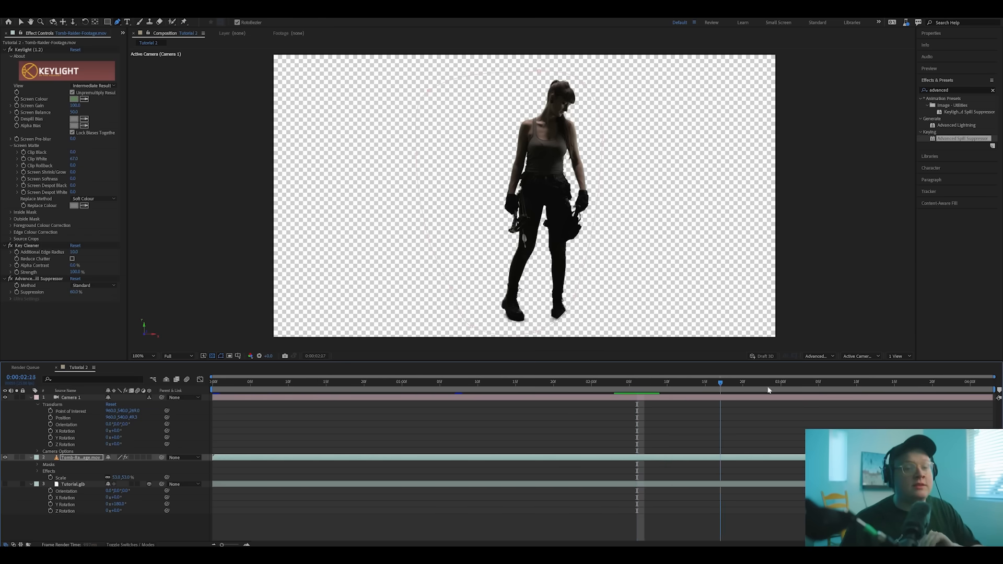
click(213, 388)
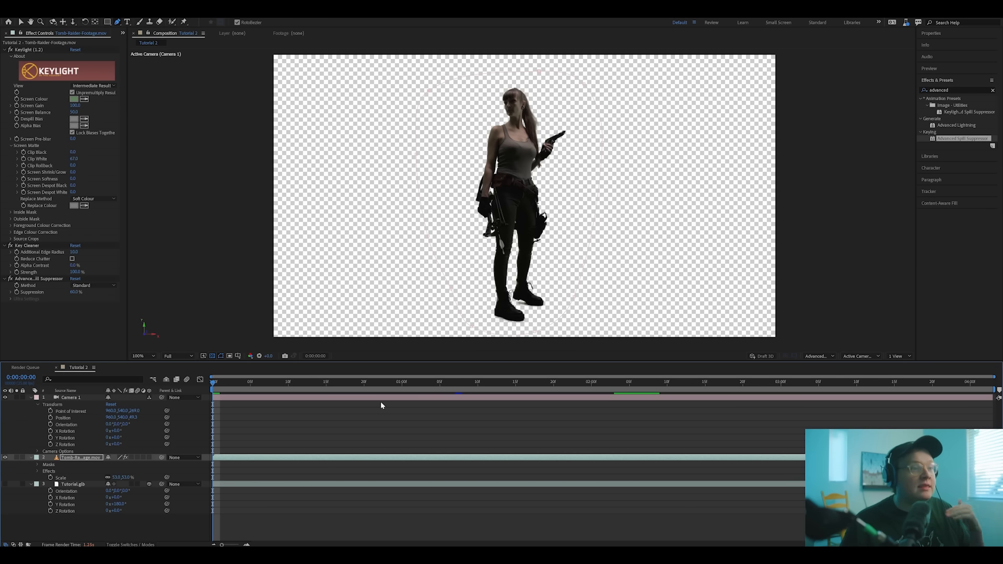
mouse_move(535, 332)
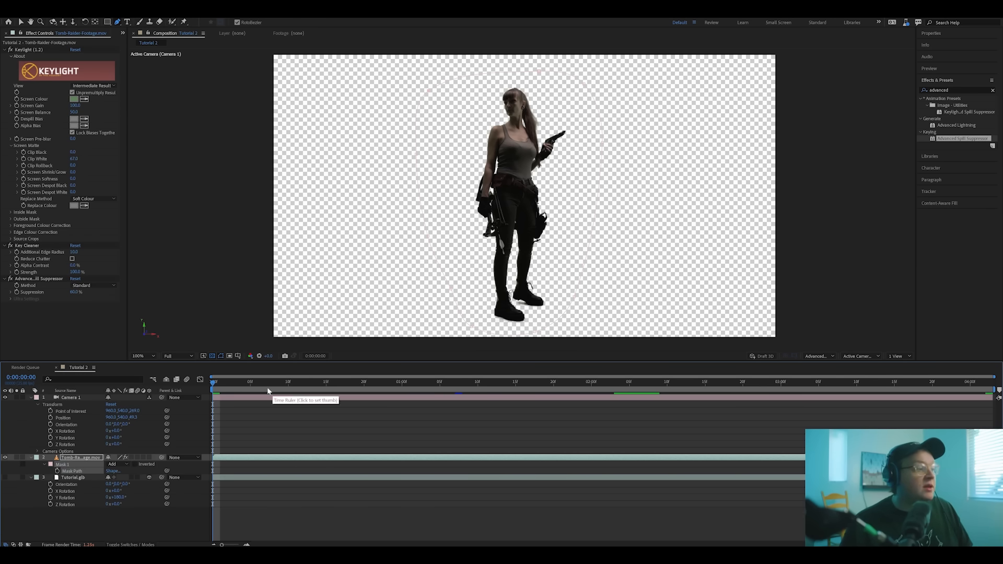
Move the playhead to the 2:00 mark to view the masked actress on the temple steps
click(592, 382)
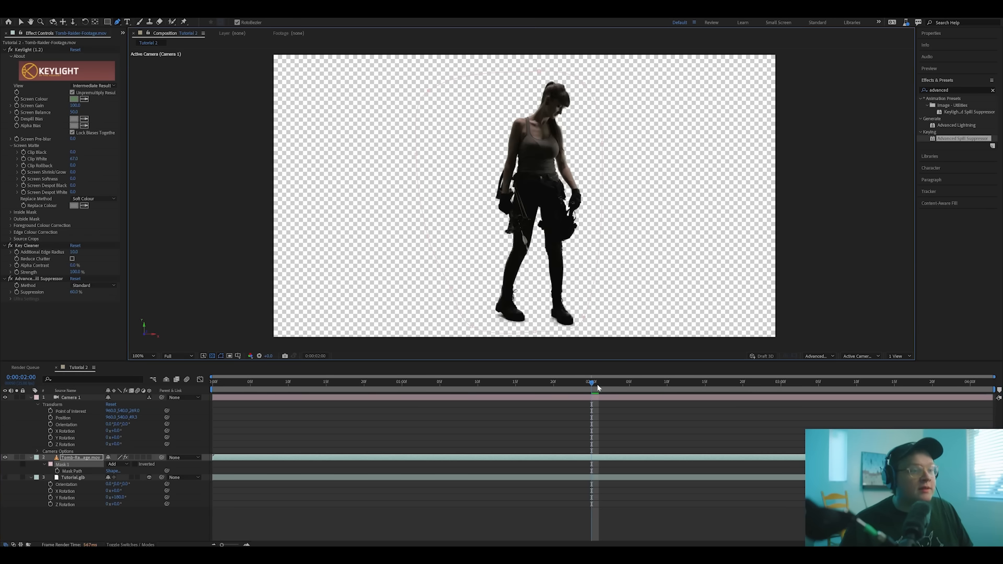
click(697, 383)
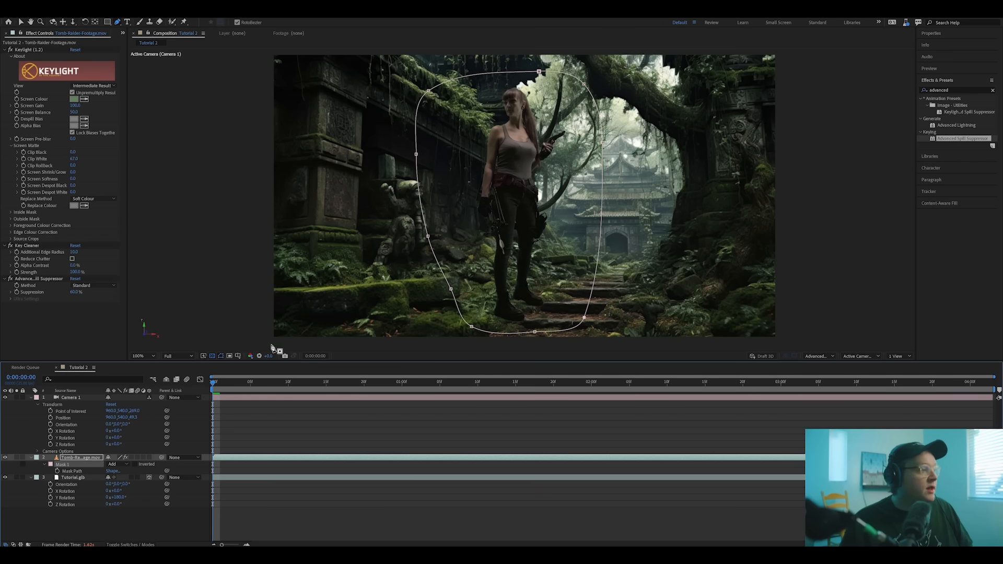
mouse_move(537, 217)
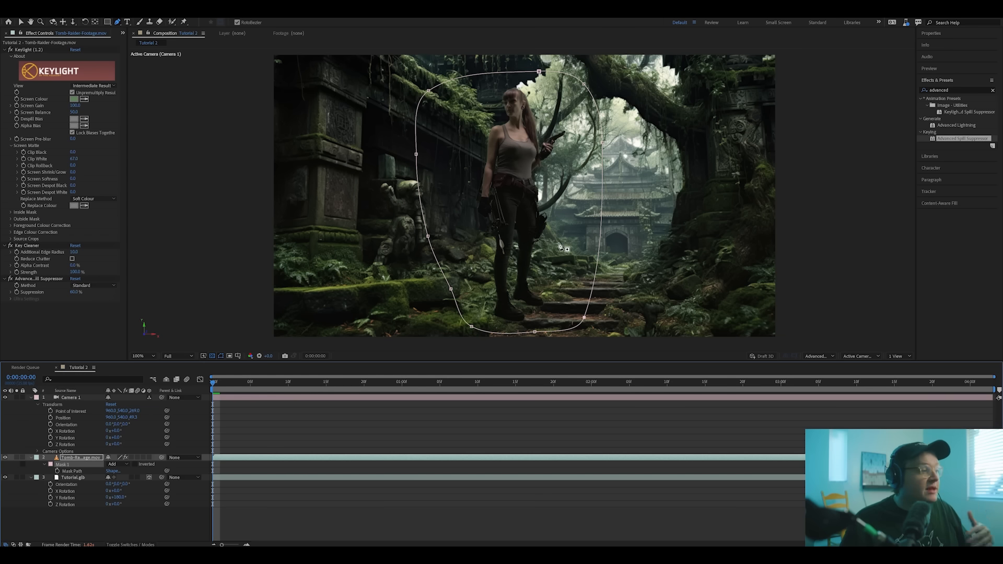
mouse_move(154, 475)
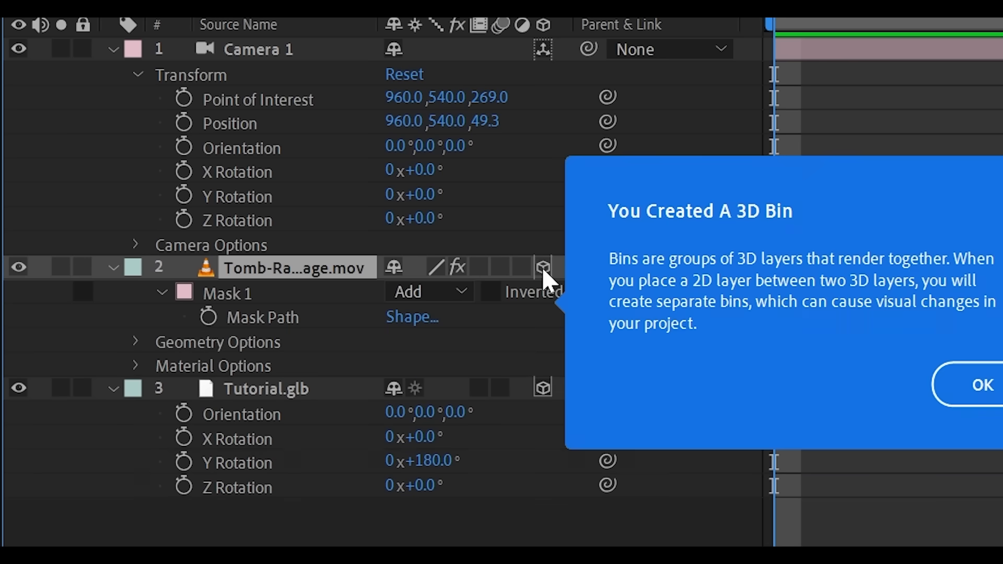
Dismiss the 3D Bin notice before scaling and positioning the actress on the steps
click(980, 385)
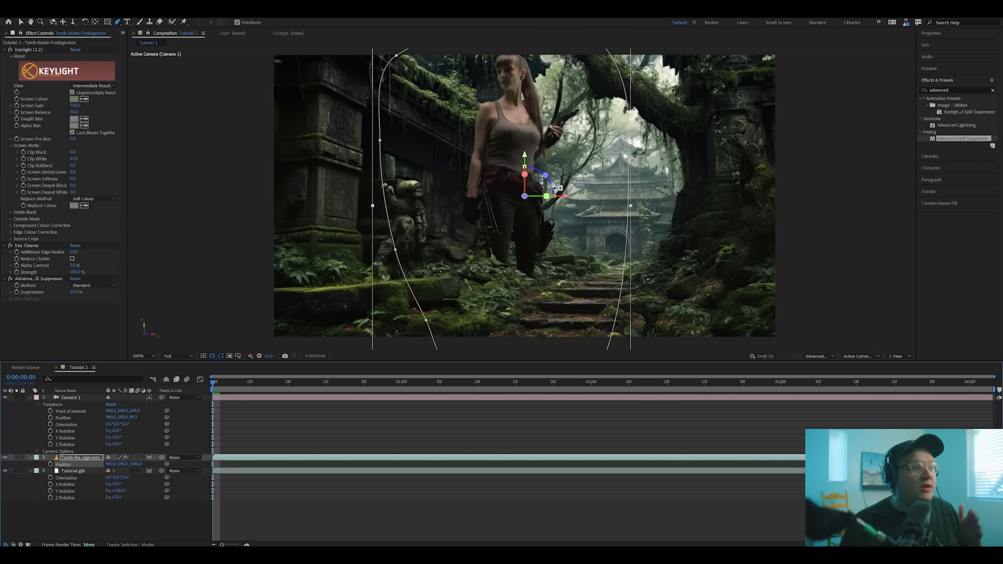
mouse_move(602, 290)
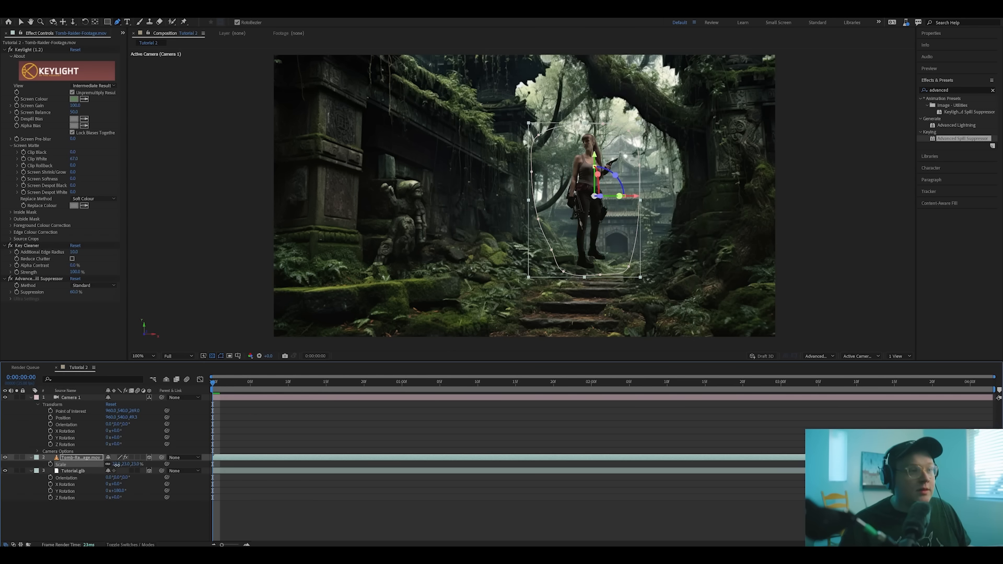
mouse_move(94, 21)
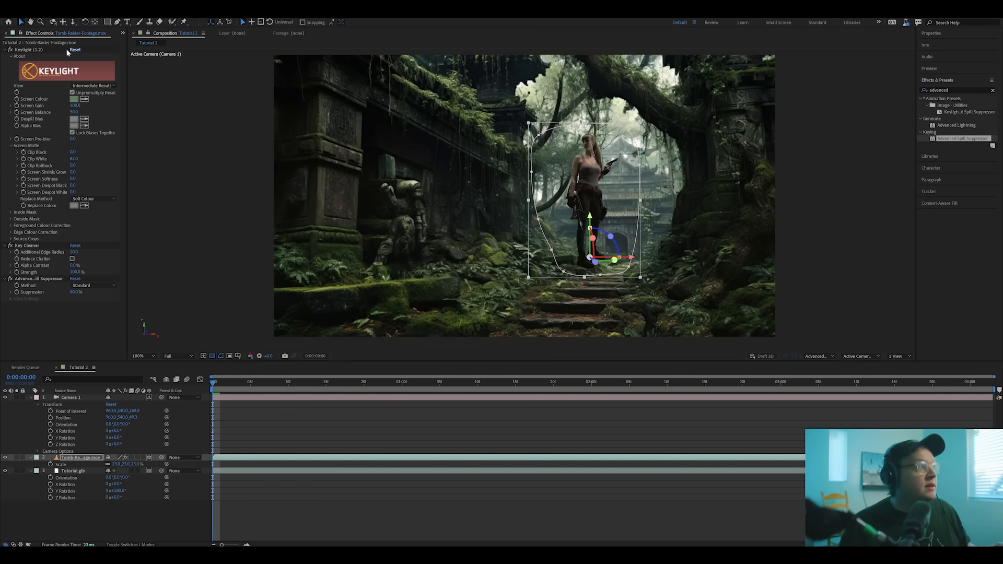
mouse_move(101, 29)
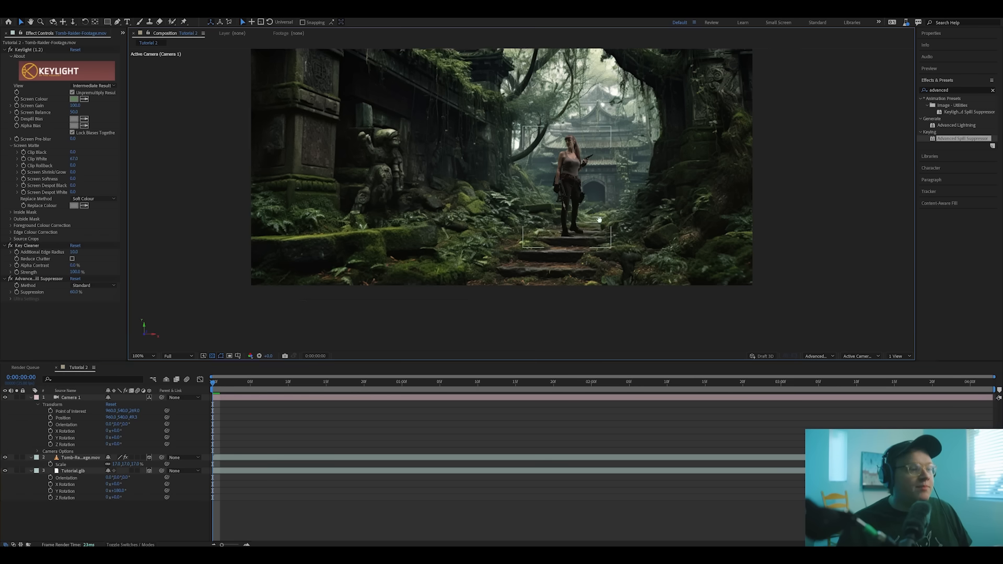
Zoom to 400% on the actress's feet to settle her on the step and add an adjustment layer
click(138, 356)
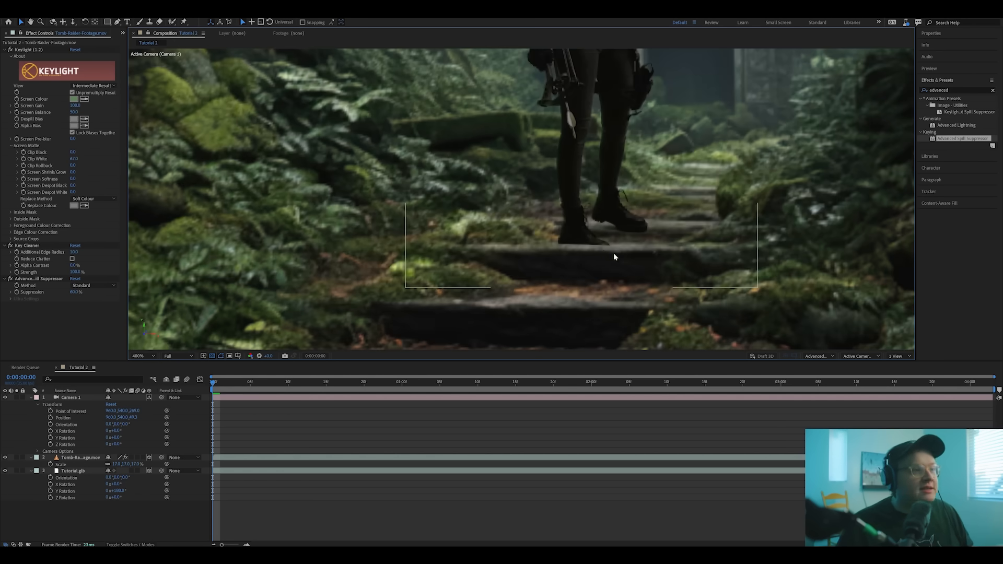
mouse_move(590, 244)
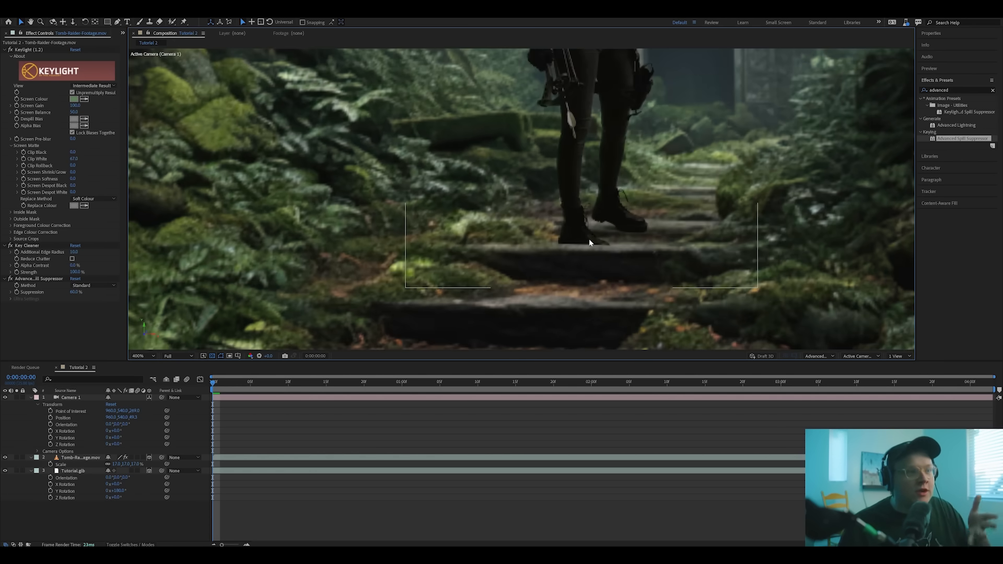
mouse_move(584, 252)
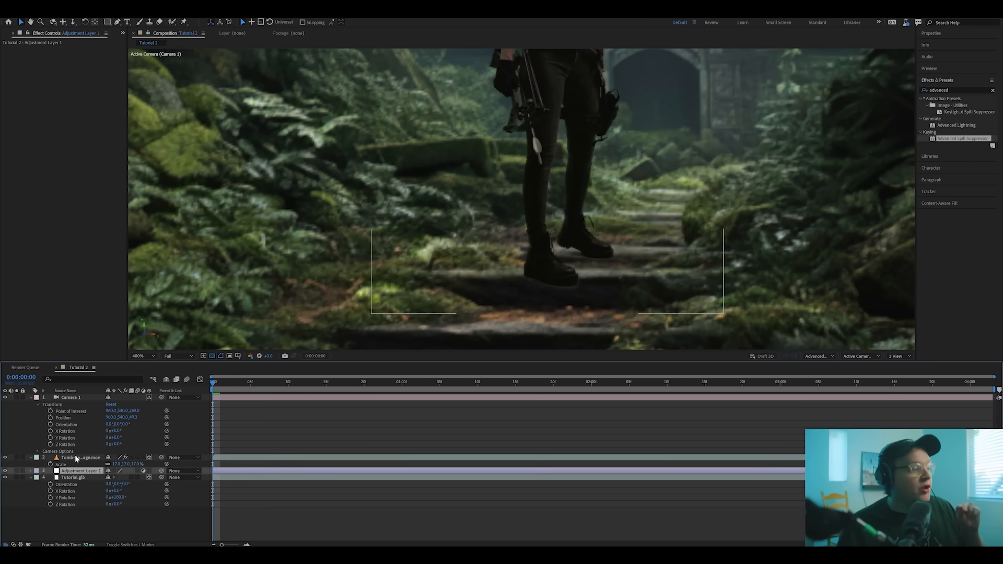
click(72, 478)
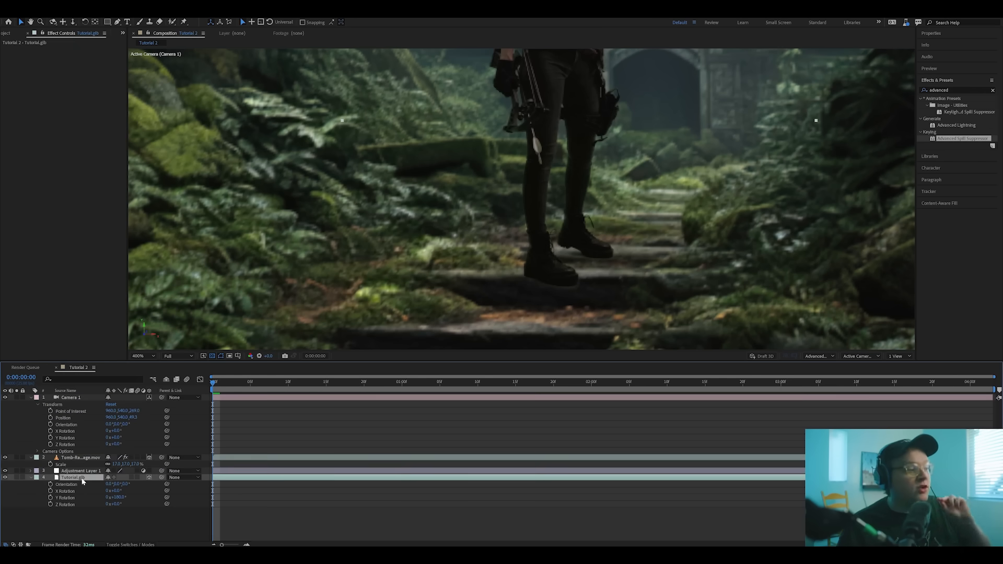
mouse_move(566, 263)
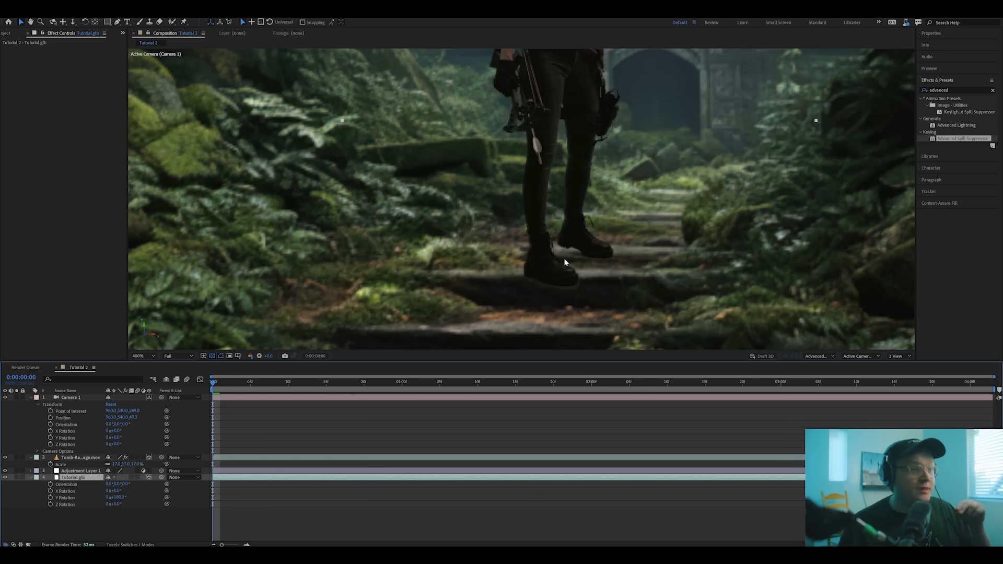
click(76, 456)
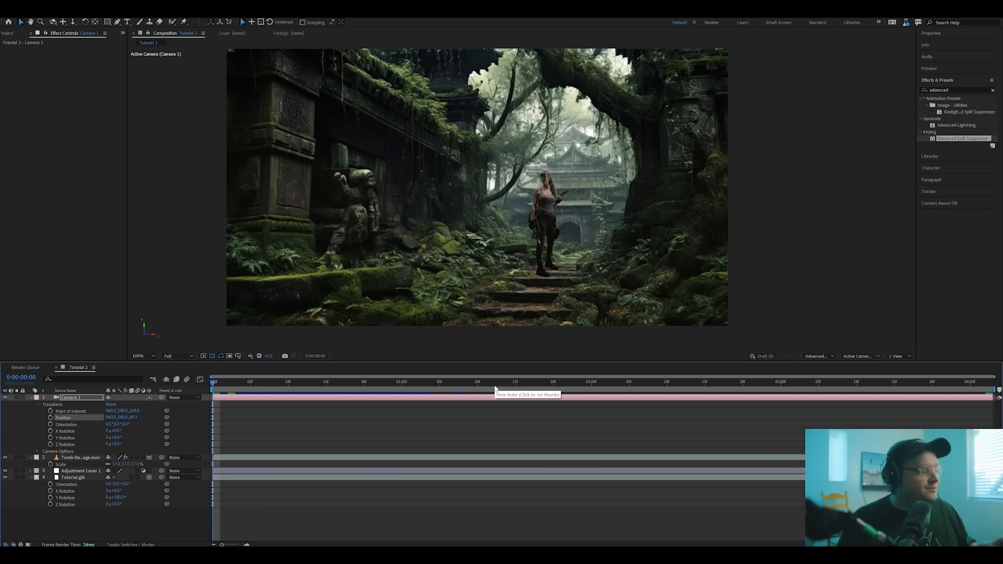
mouse_move(470, 442)
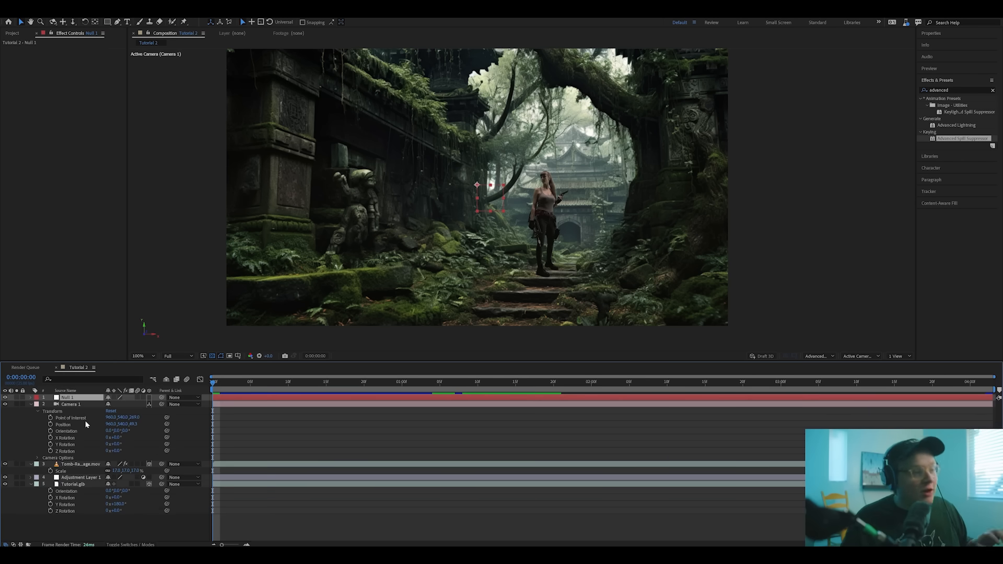
mouse_move(151, 411)
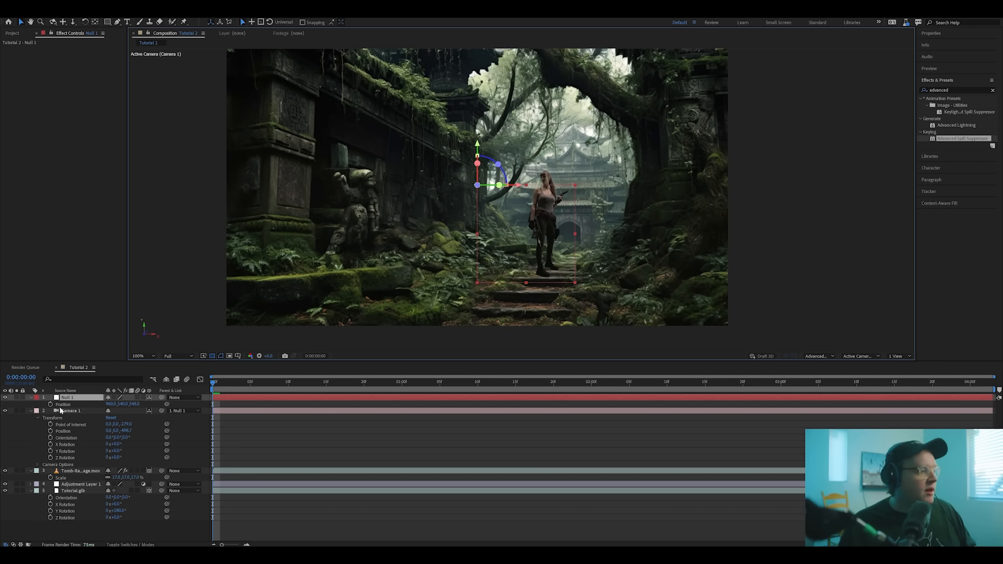
mouse_move(89, 421)
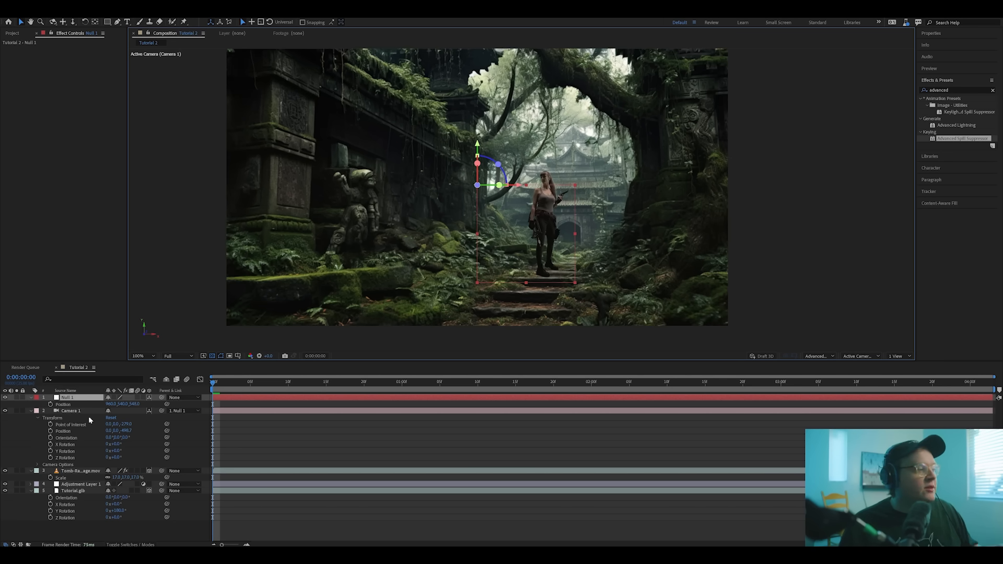
mouse_move(50, 406)
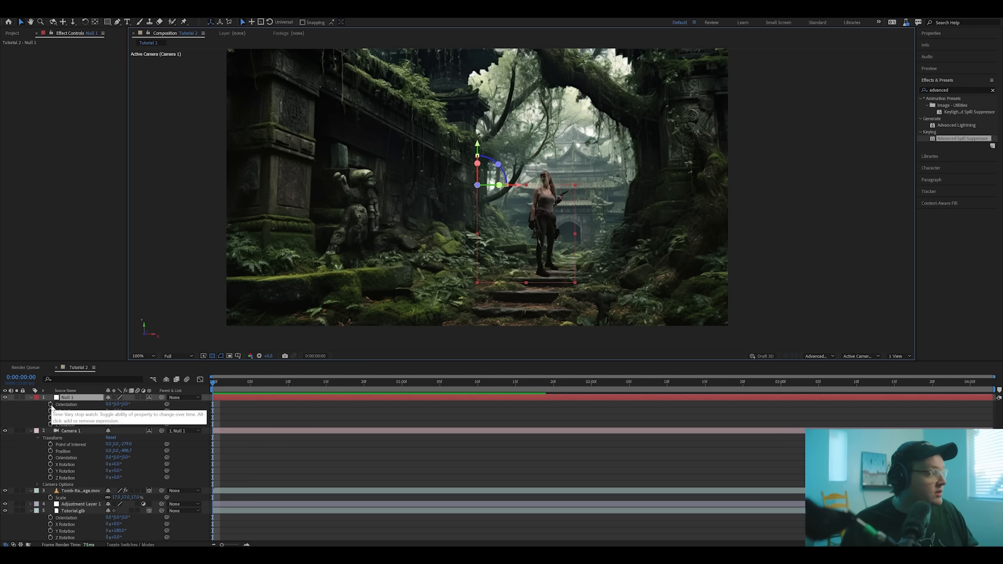
Keyframe Null 1's position so the parented camera pushes in toward the actress, then preview it
click(51, 405)
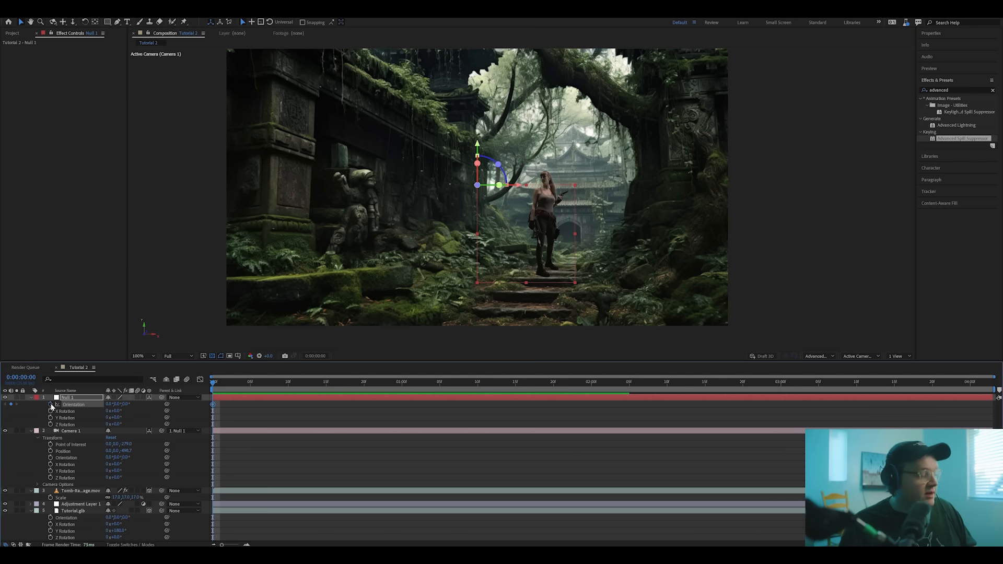
mouse_move(51, 404)
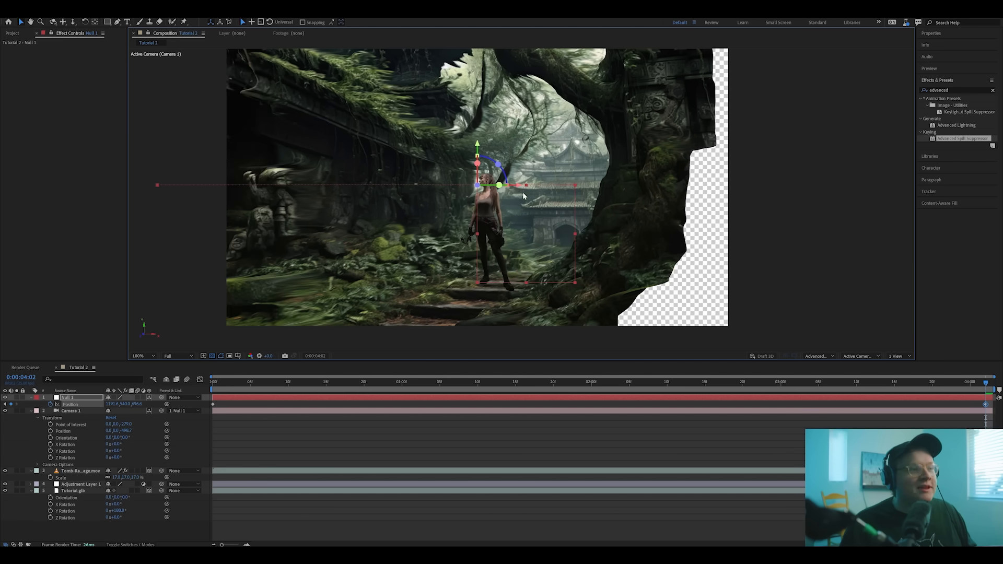
drag(477, 186, 477, 186)
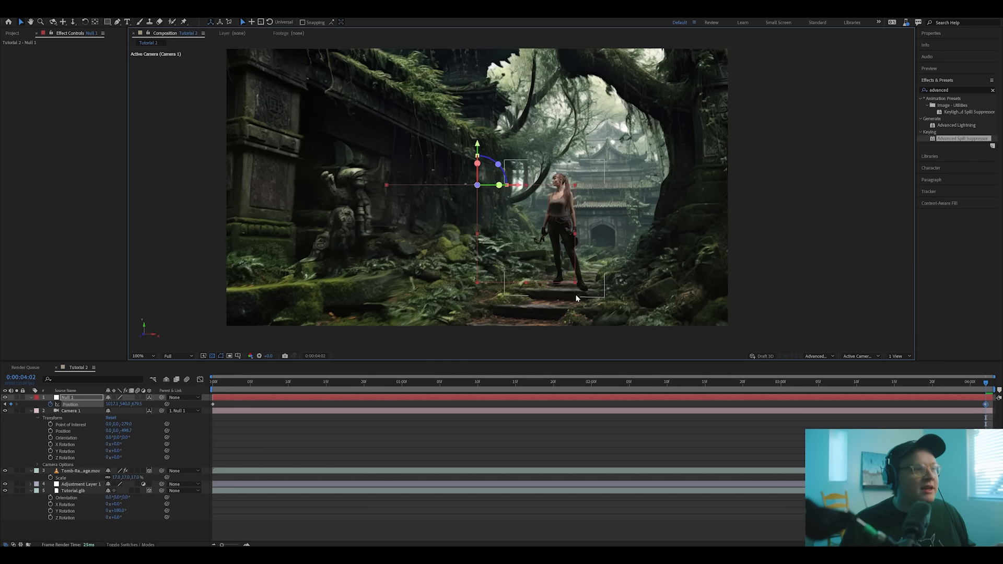
click(471, 382)
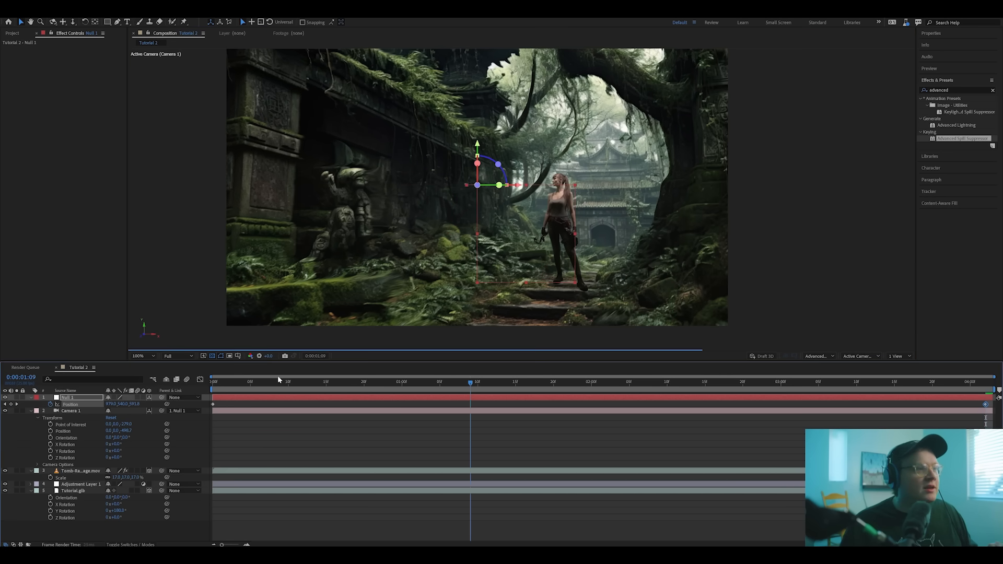
click(212, 382)
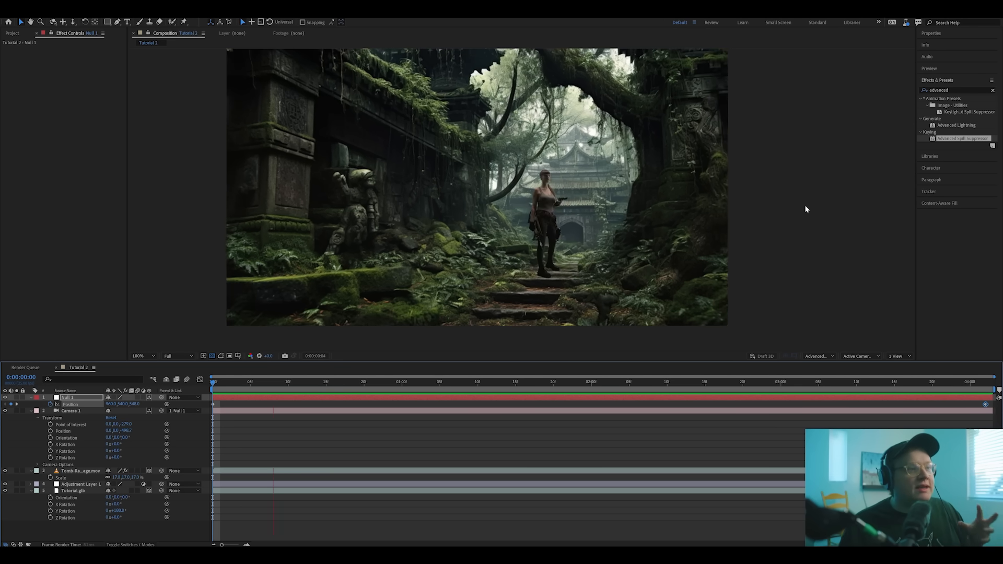
click(648, 381)
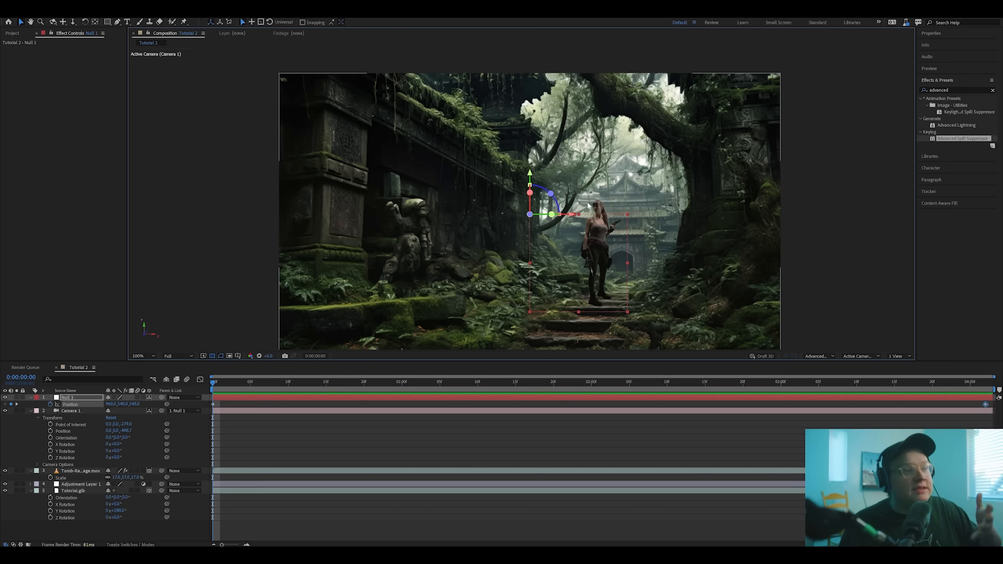
click(134, 355)
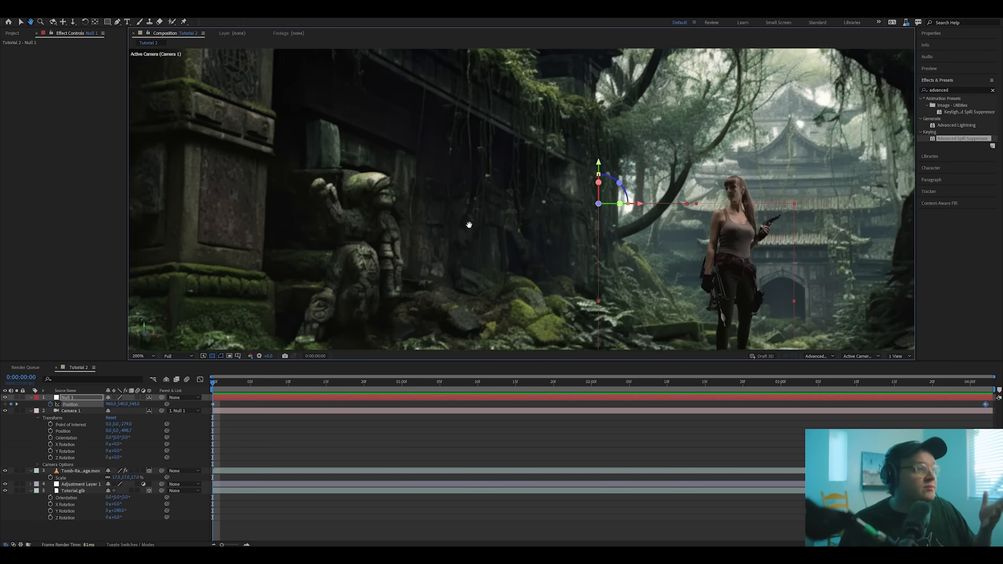
click(144, 356)
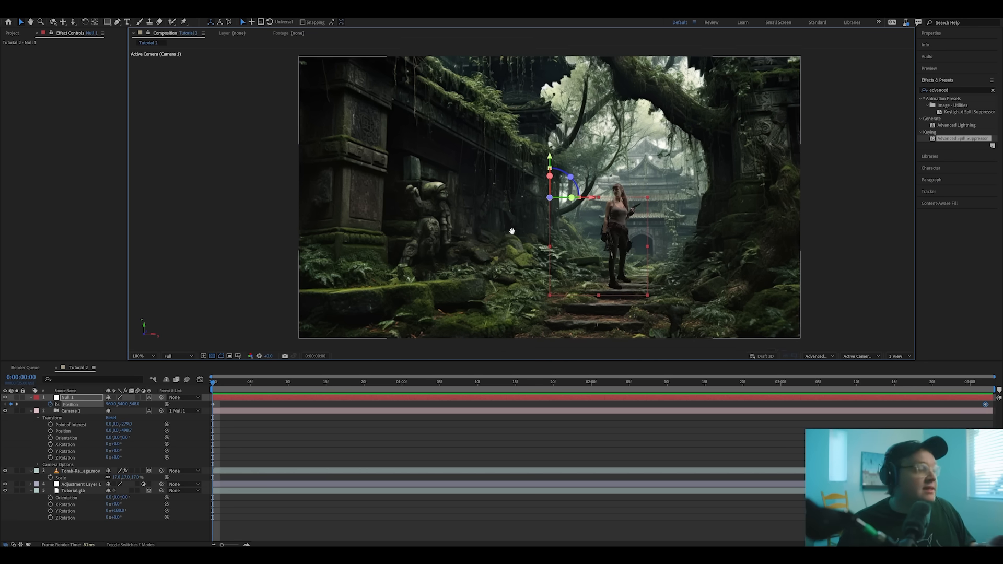
Apply the Sharpen effect to Adjustment Layer 1 and check the sharpened shot later in time
click(76, 484)
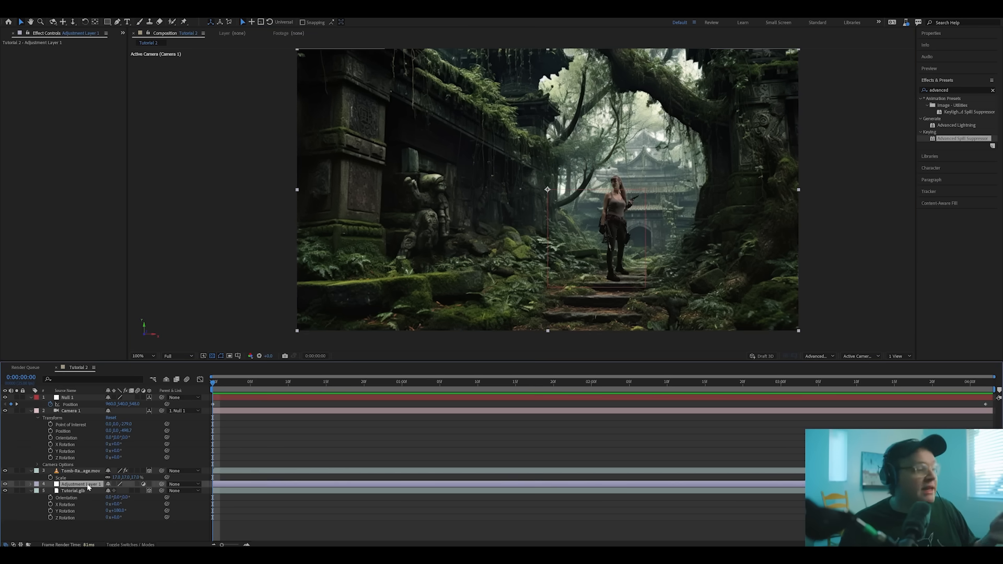
mouse_move(602, 312)
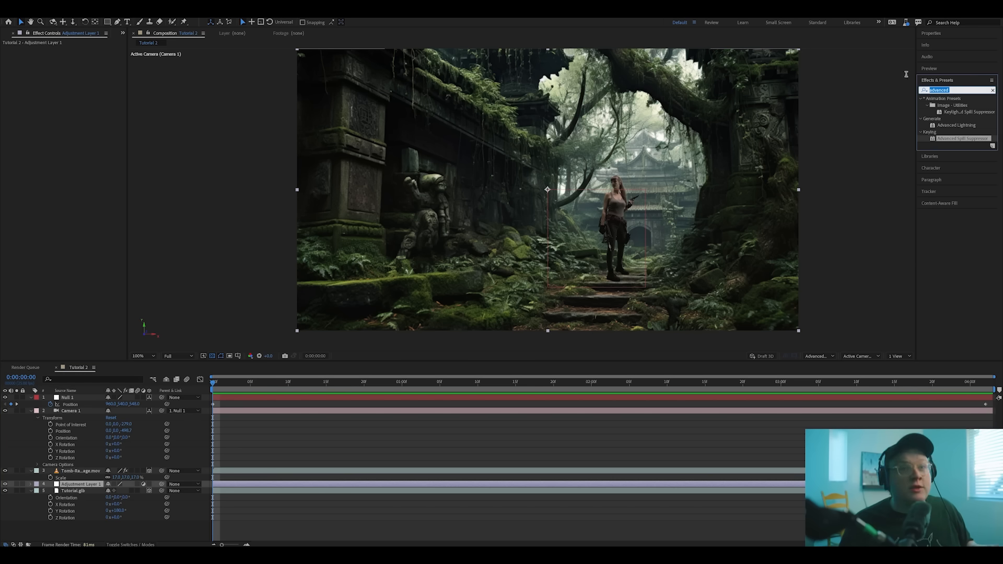
text(sharpen)
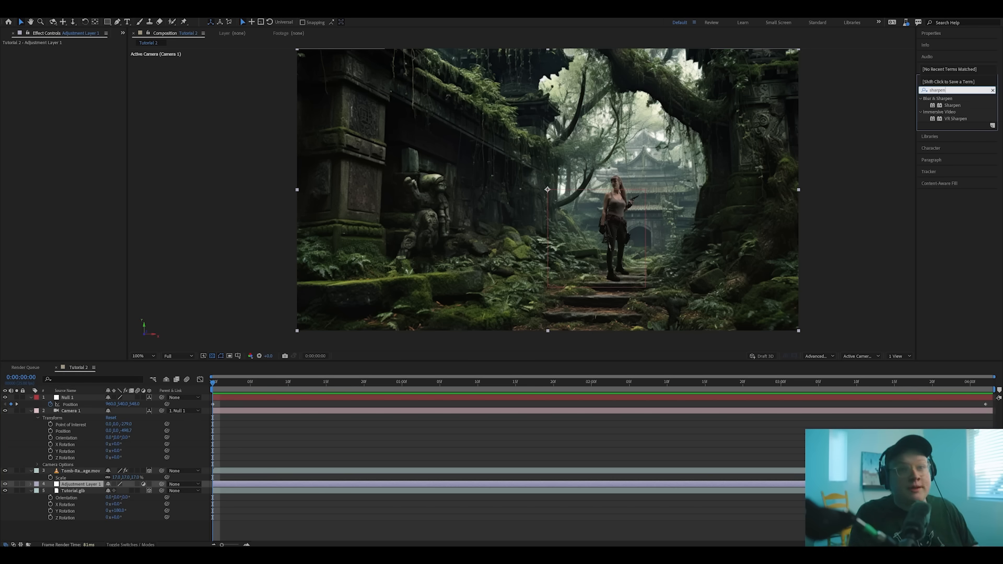
click(953, 104)
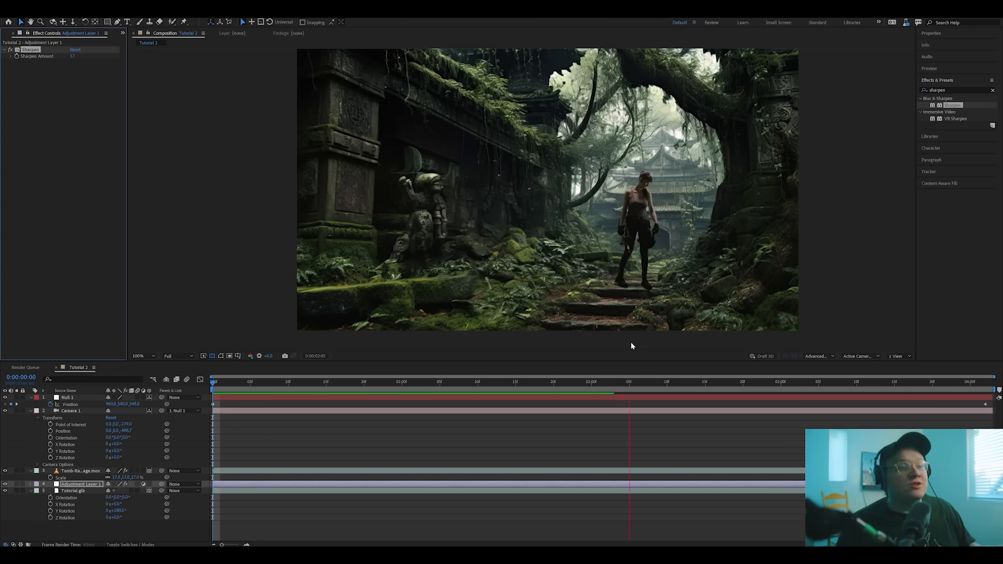
click(616, 382)
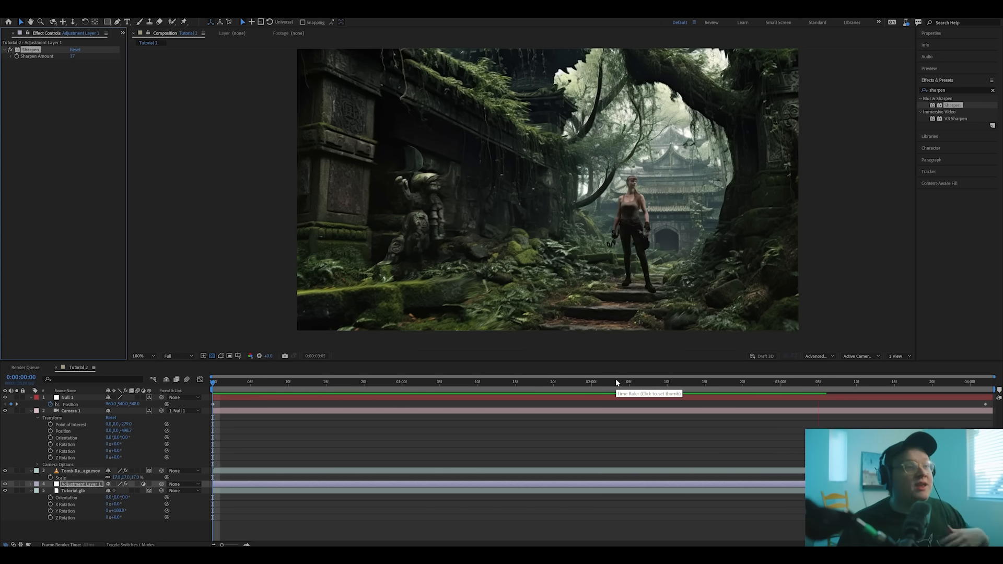